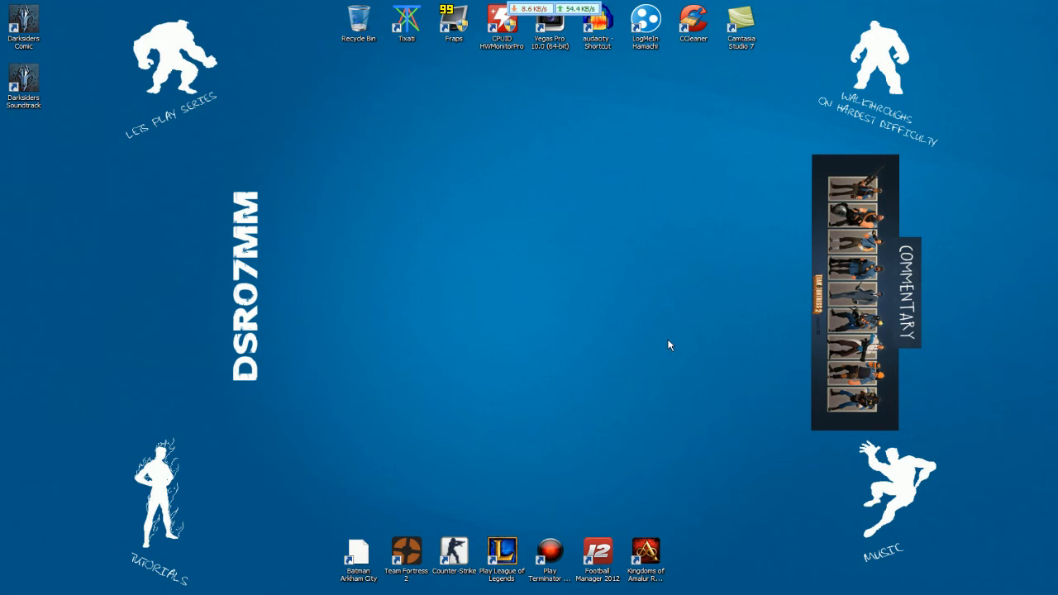
mouse_move(535, 274)
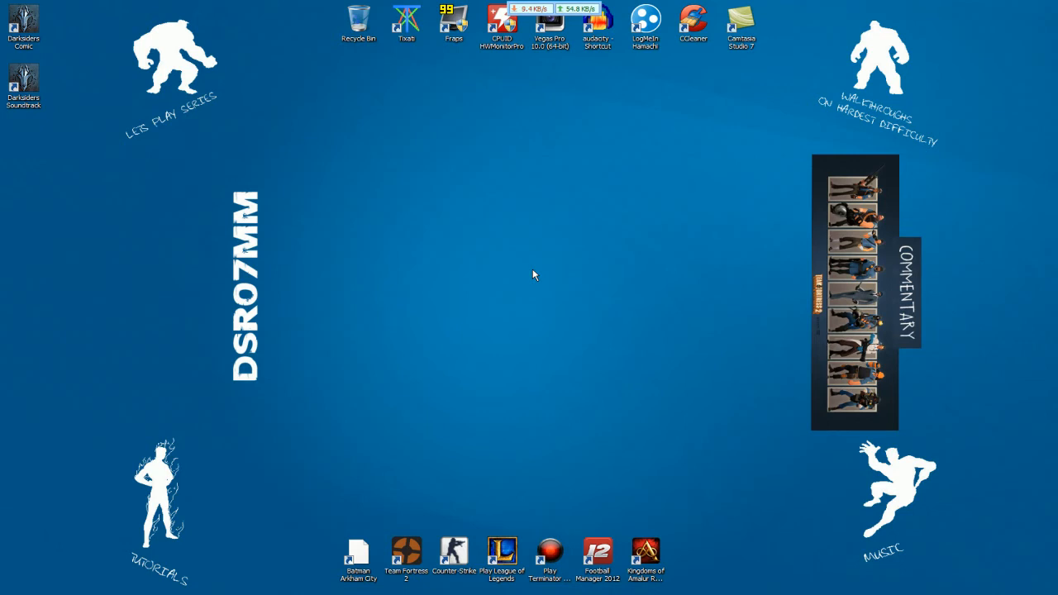
mouse_move(528, 256)
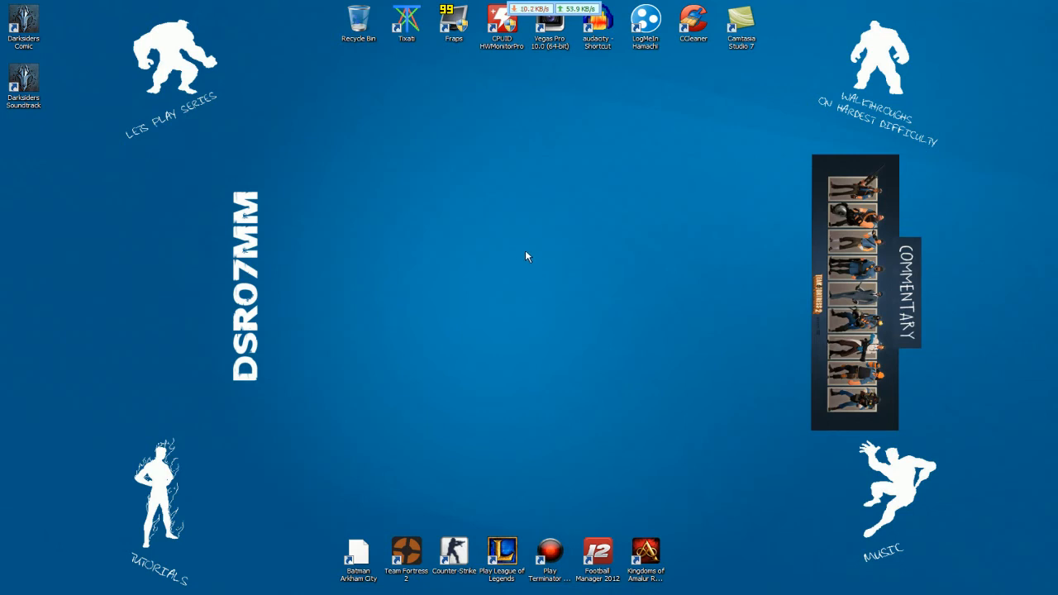
mouse_move(500, 180)
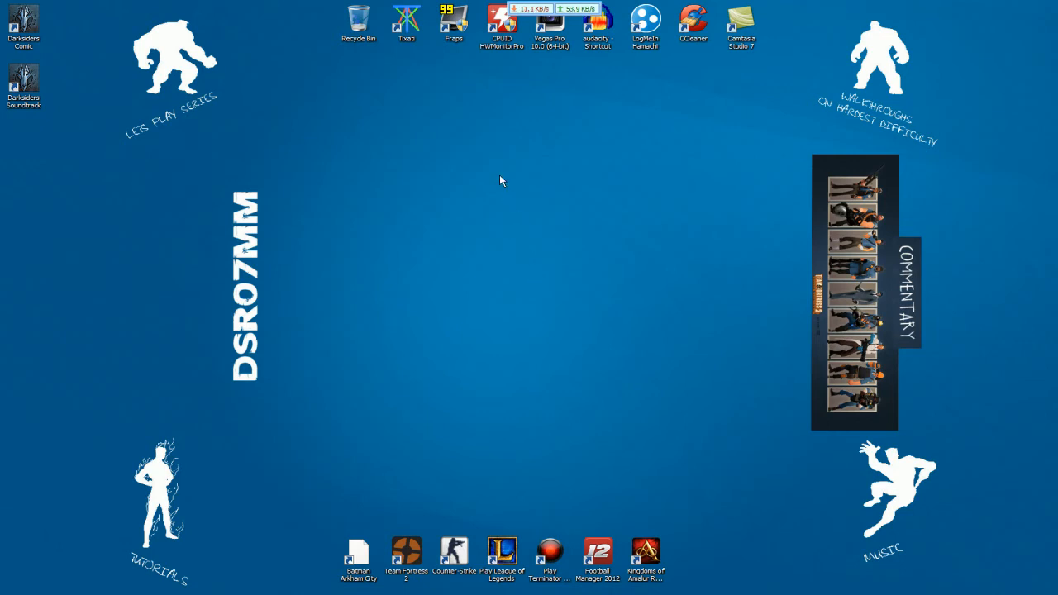
mouse_move(529, 140)
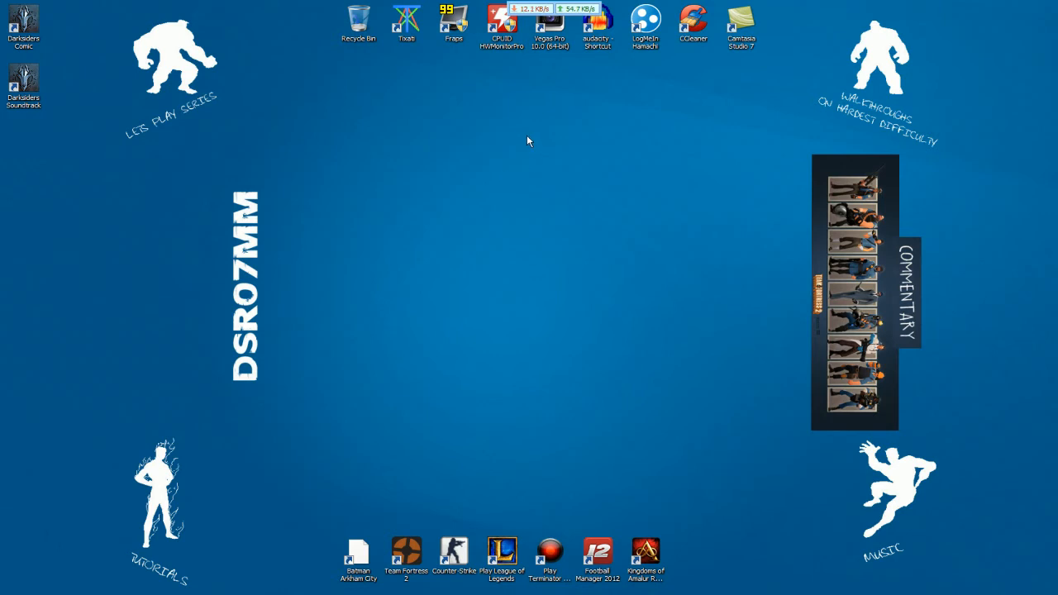
Launch Vegas Pro 10.0 from its desktop shortcut into a new empty untitled project
drag(528, 140, 510, 161)
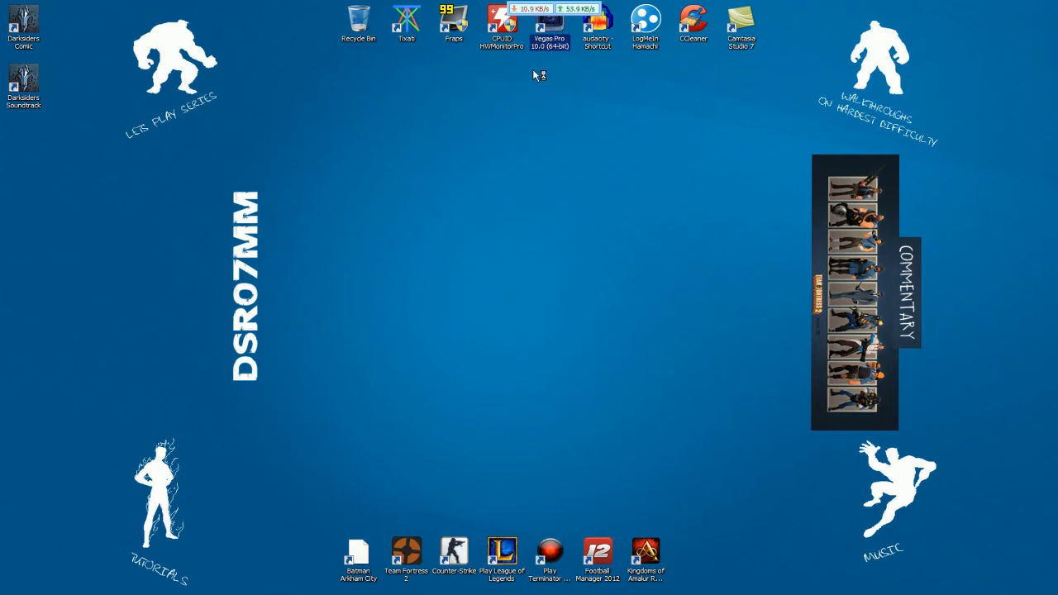
double_click(549, 25)
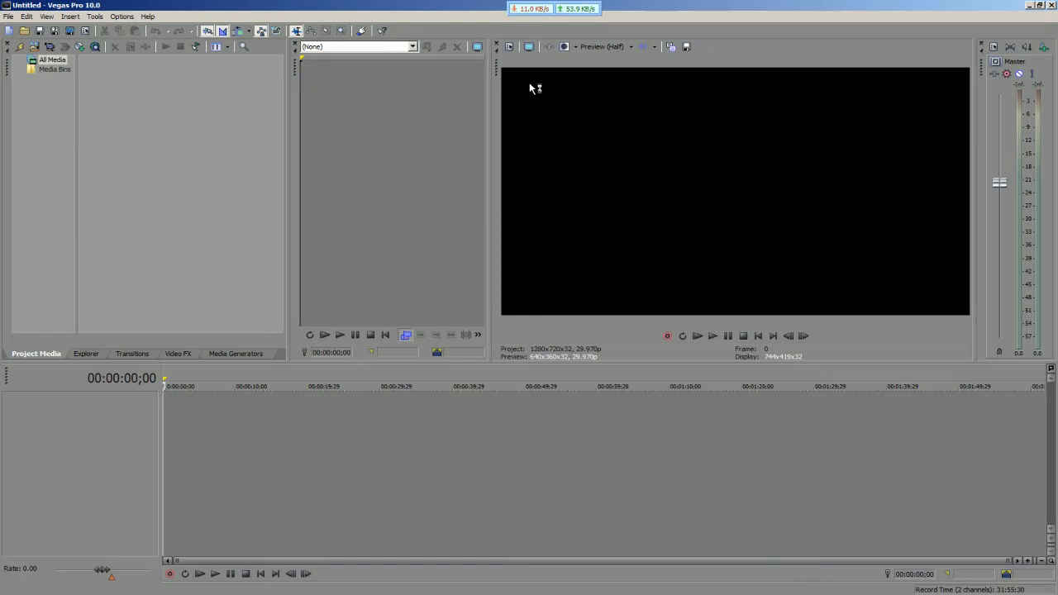
mouse_move(140, 107)
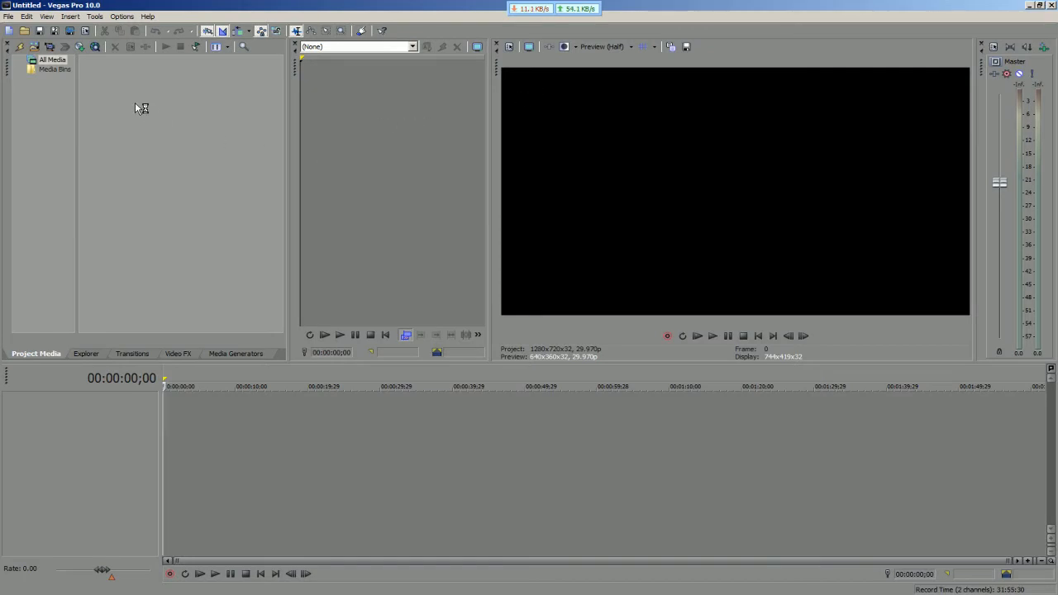
mouse_move(112, 70)
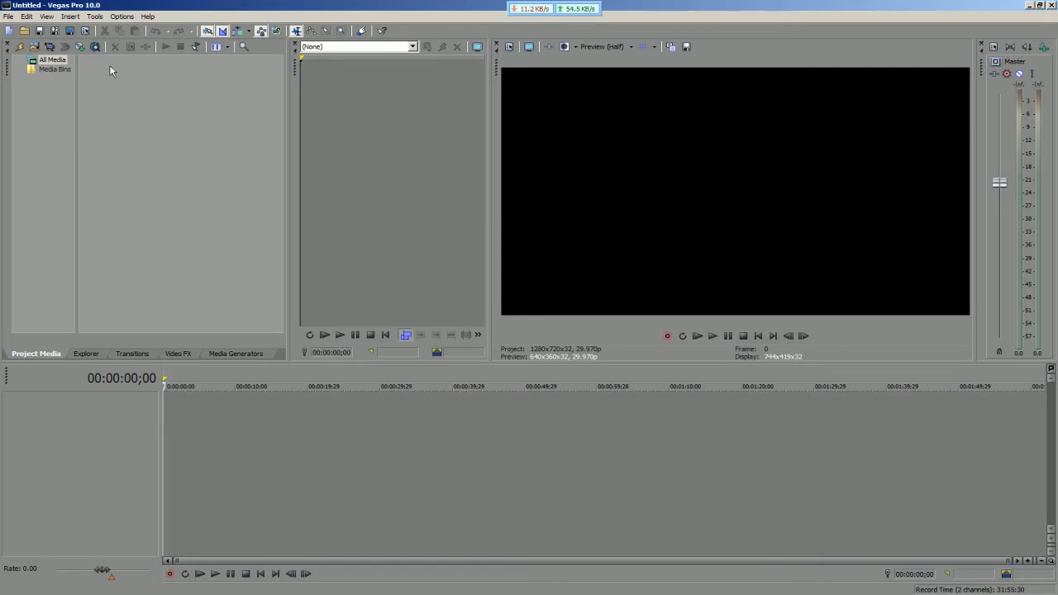
mouse_move(228, 175)
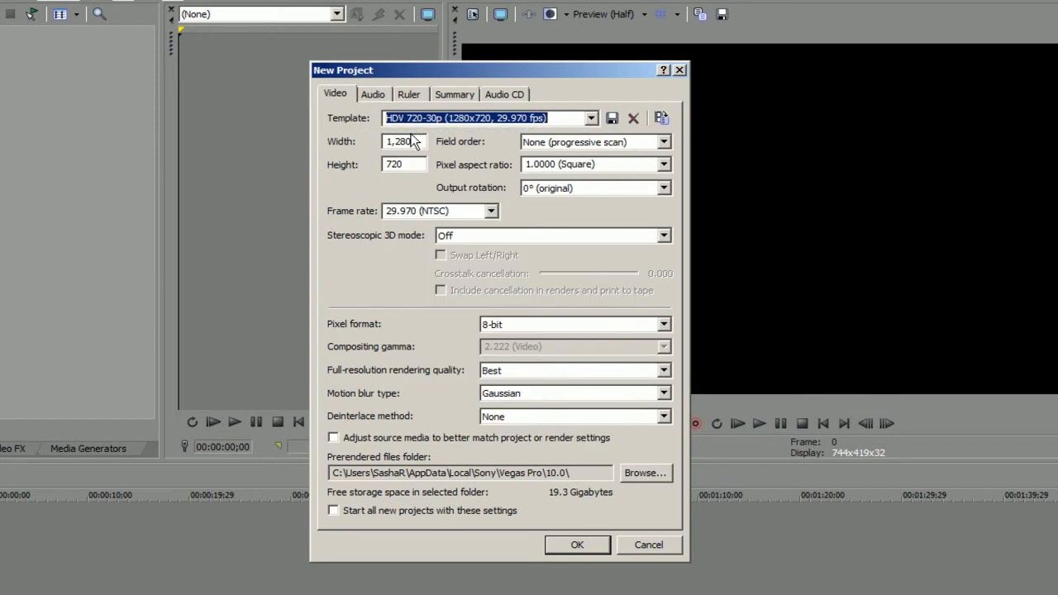
Keep project properties at 29.970 fps and Best rendering quality and apply them as the default
click(434, 118)
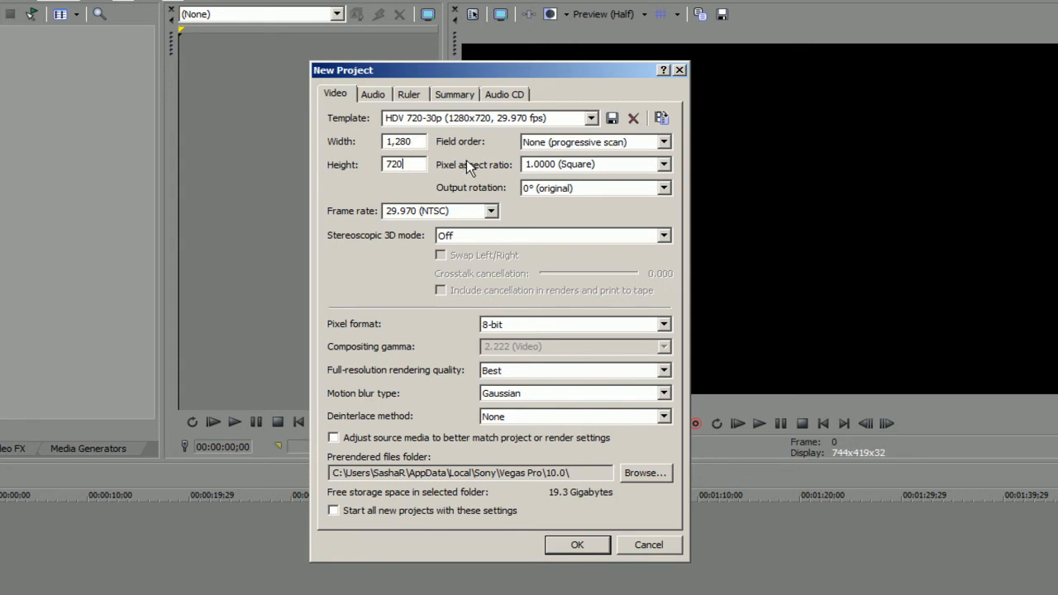
mouse_move(595, 142)
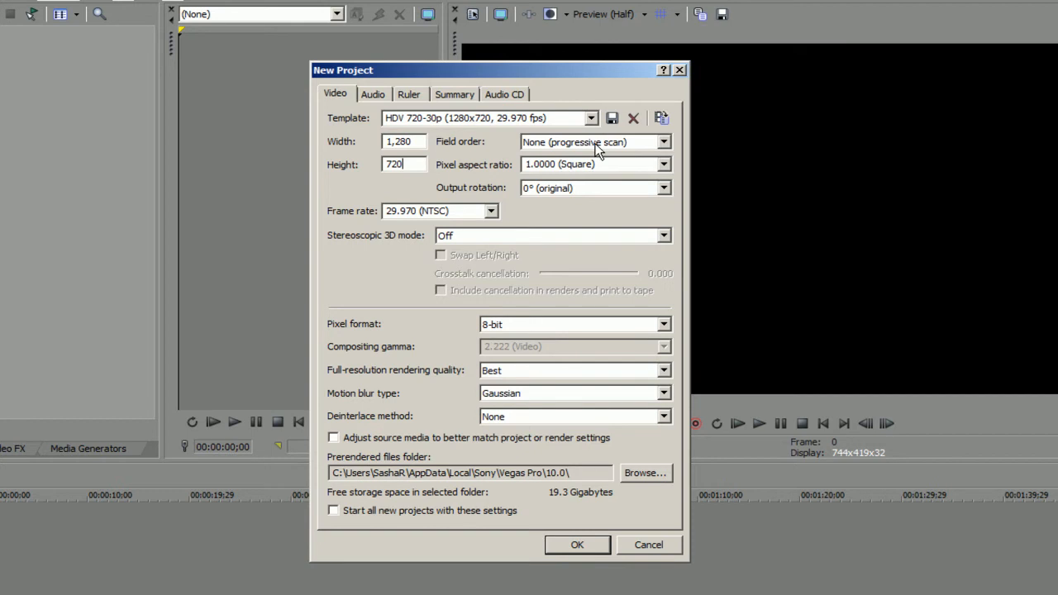
mouse_move(564, 165)
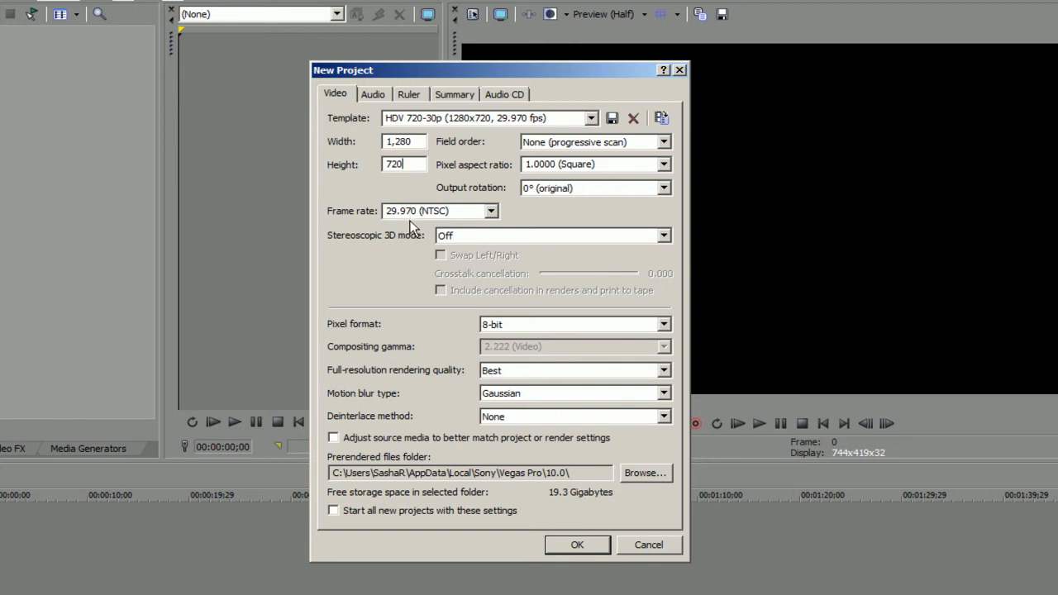
mouse_move(434, 229)
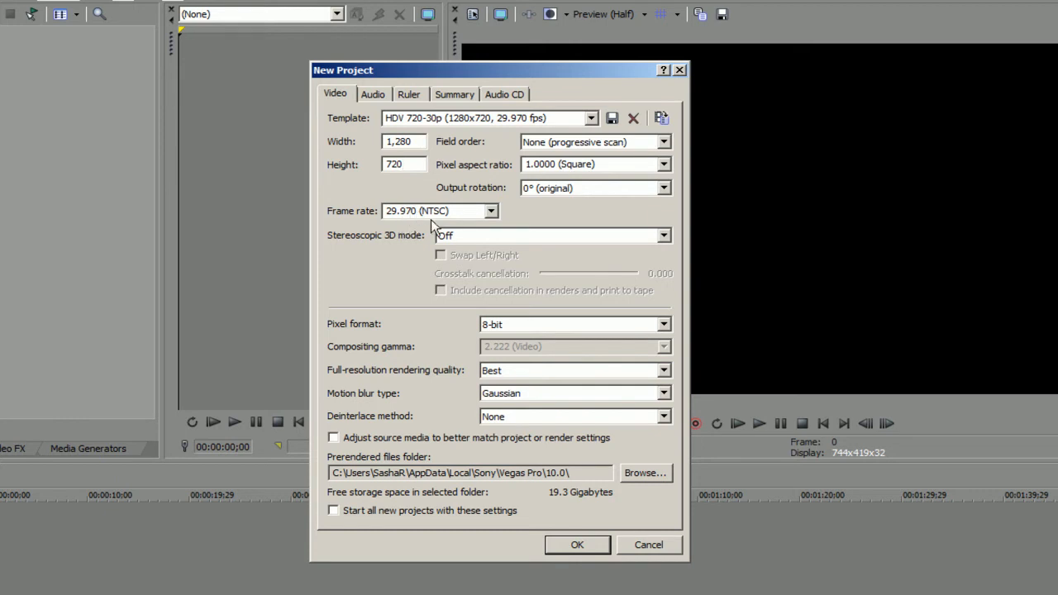
click(490, 210)
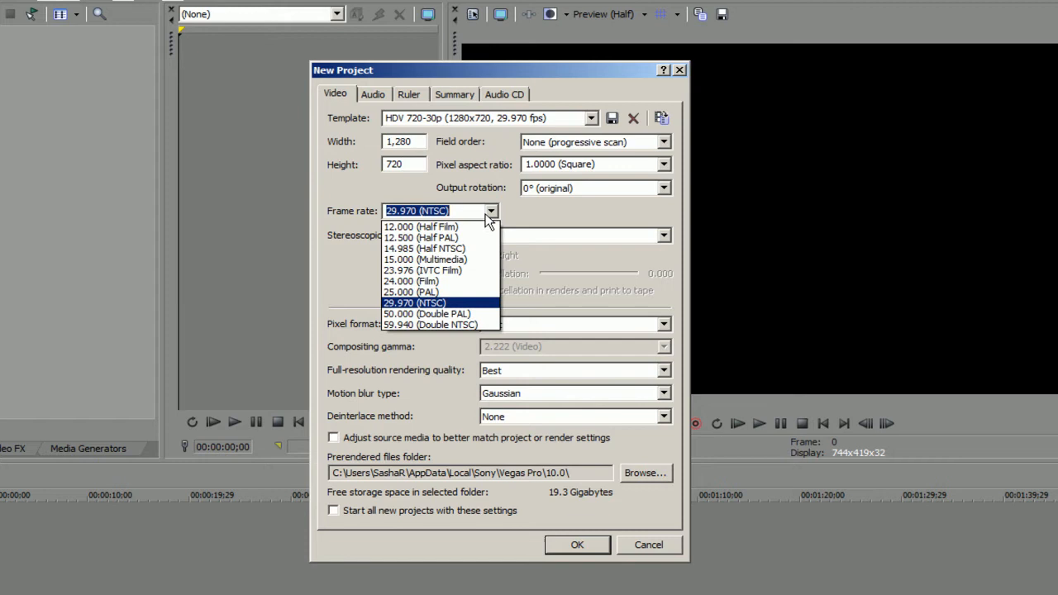
click(413, 303)
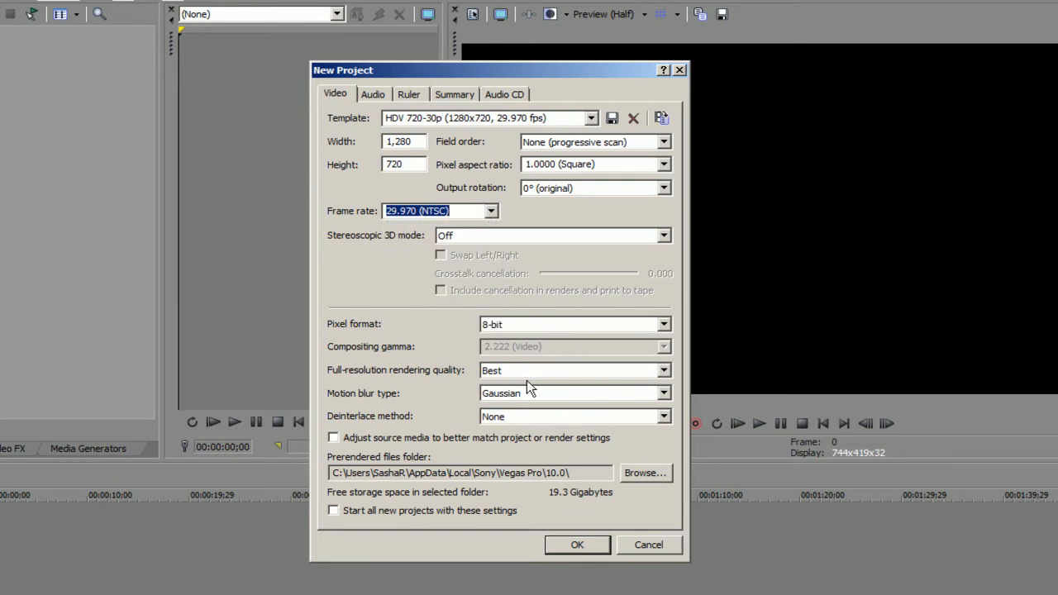
click(664, 370)
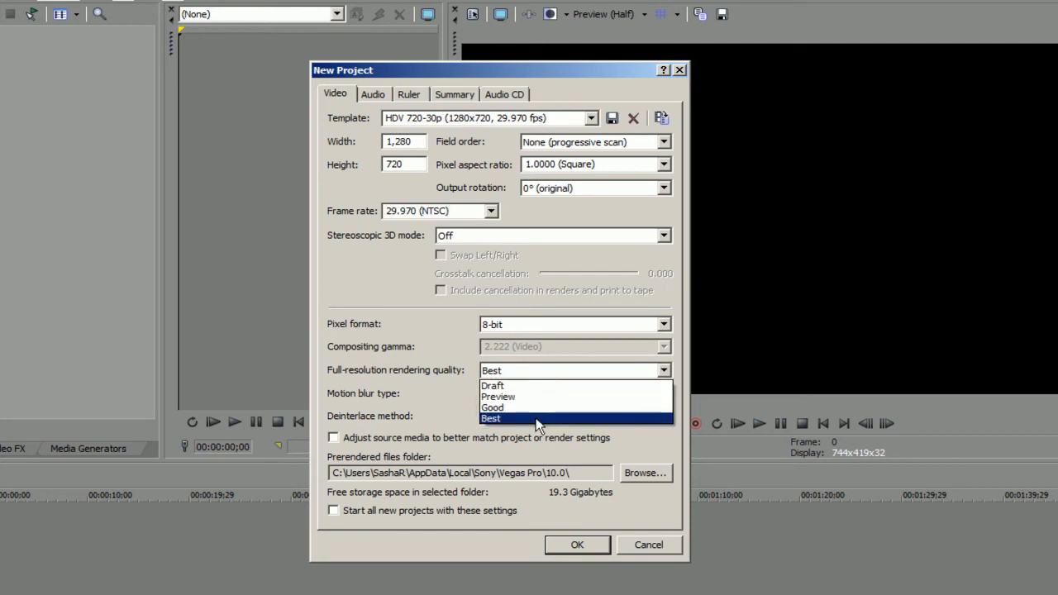
click(491, 407)
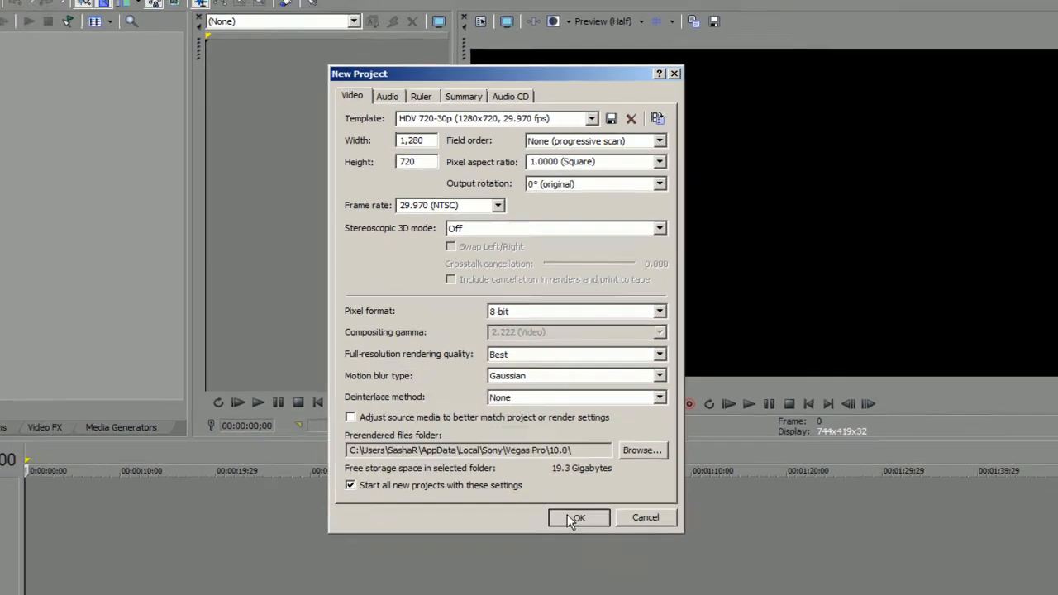
click(577, 517)
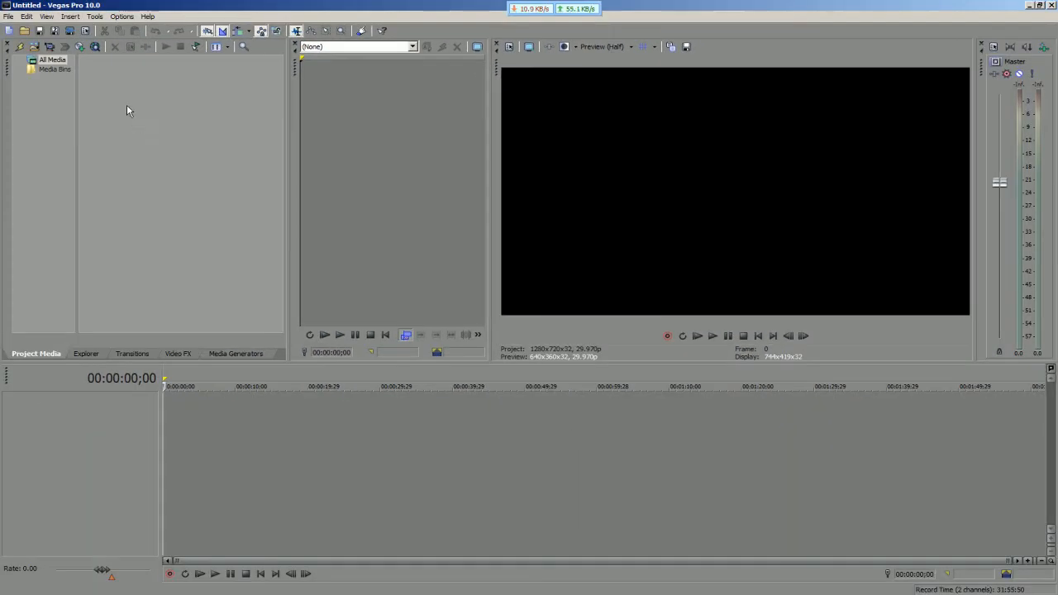
mouse_move(22, 31)
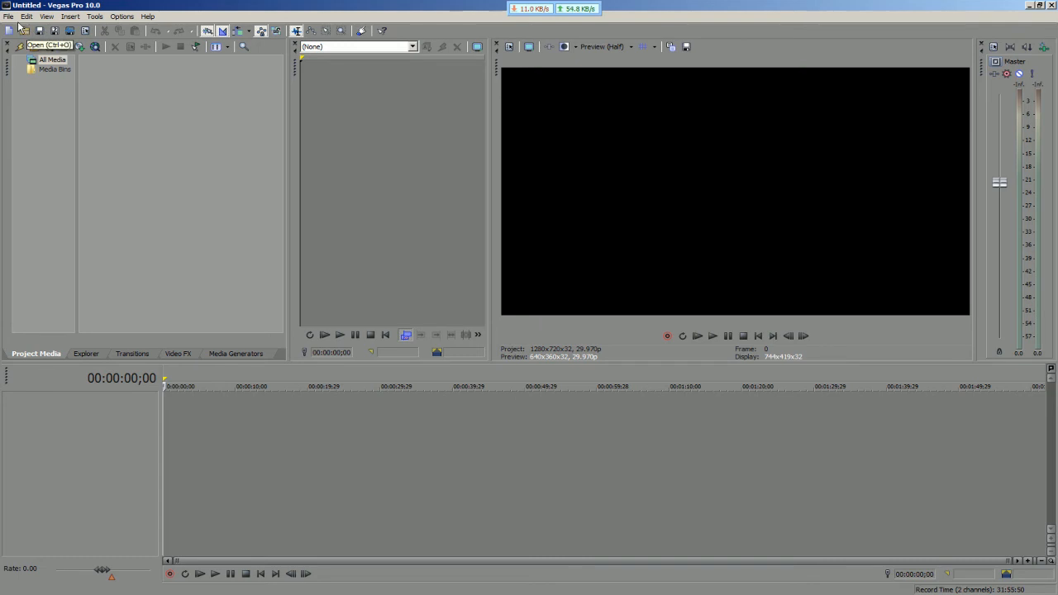
mouse_move(240, 352)
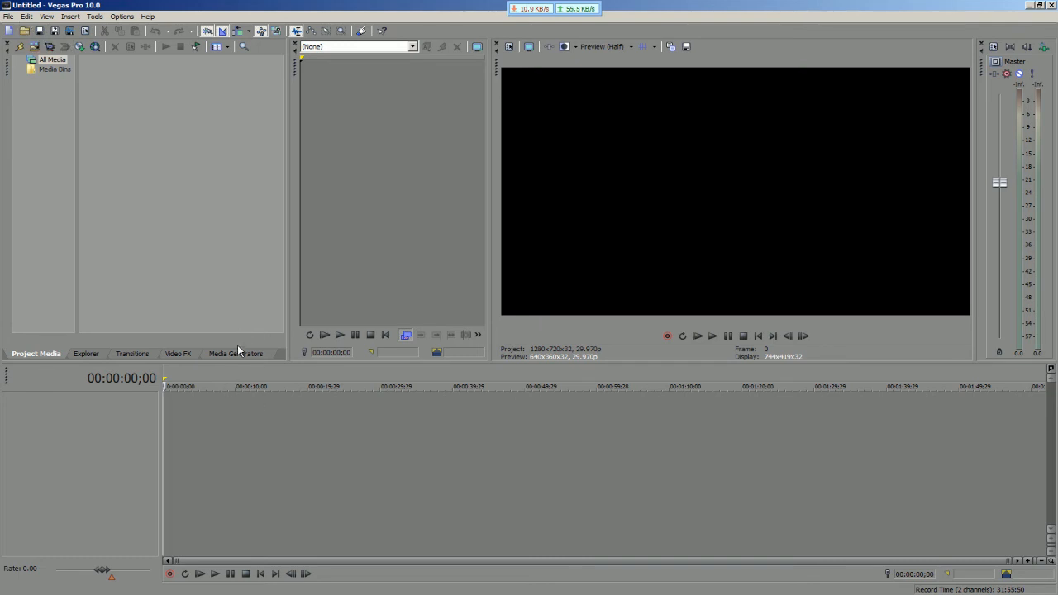
mouse_move(118, 424)
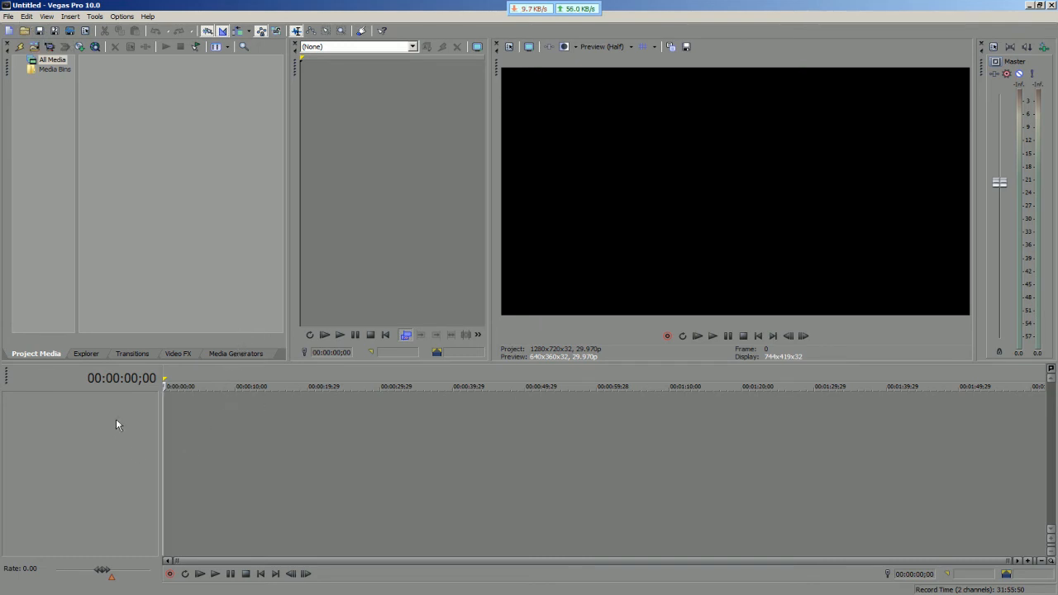
mouse_move(140, 112)
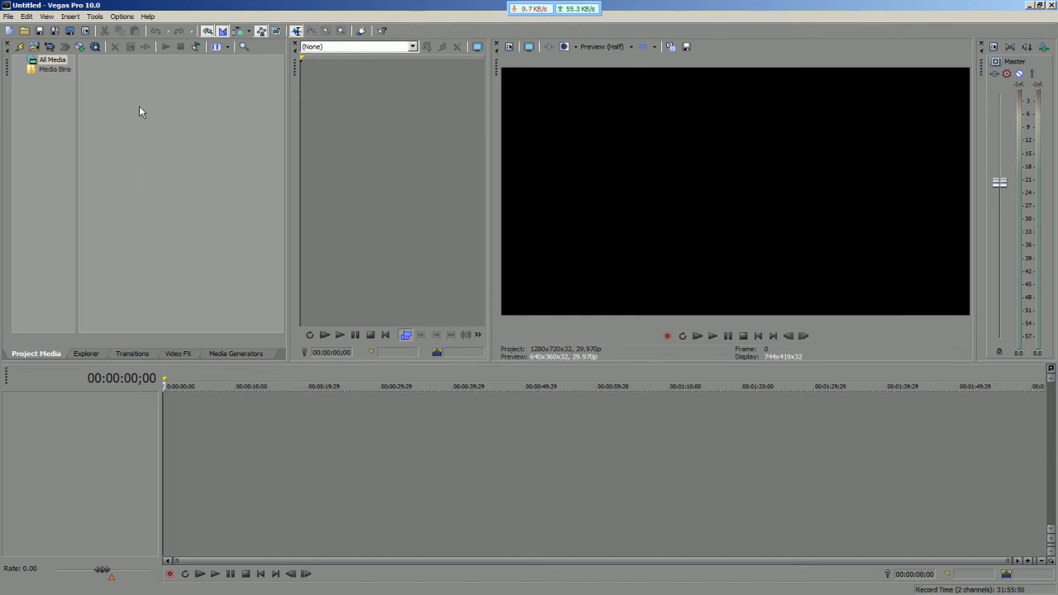
mouse_move(151, 127)
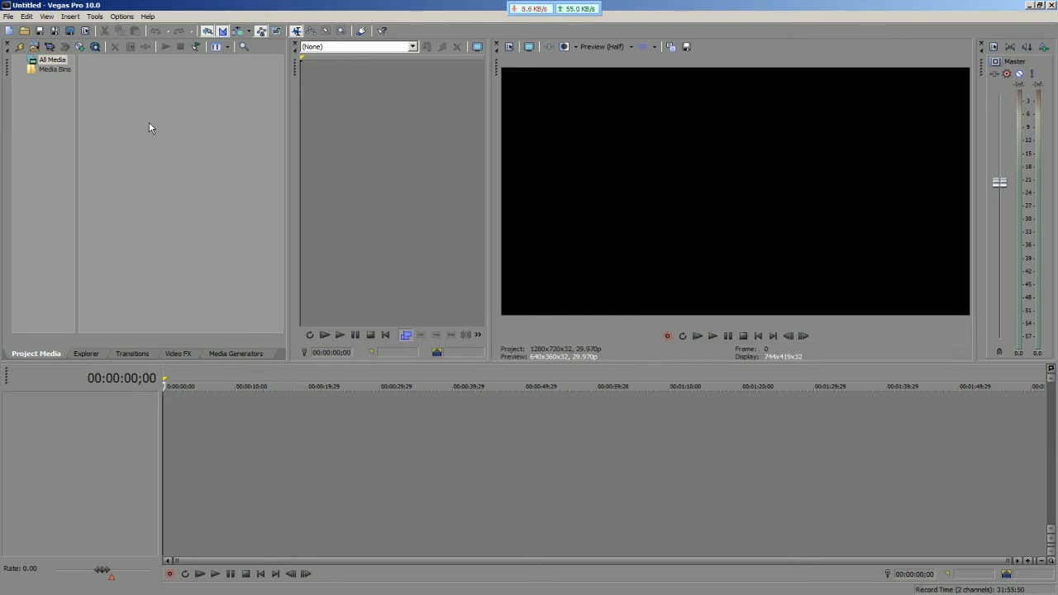
mouse_move(185, 115)
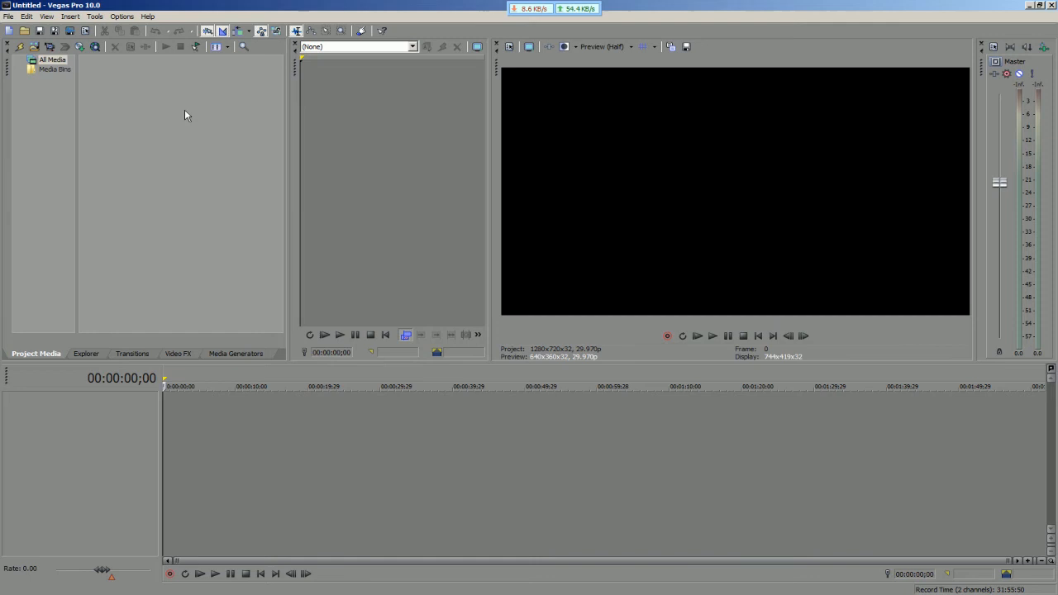
mouse_move(231, 109)
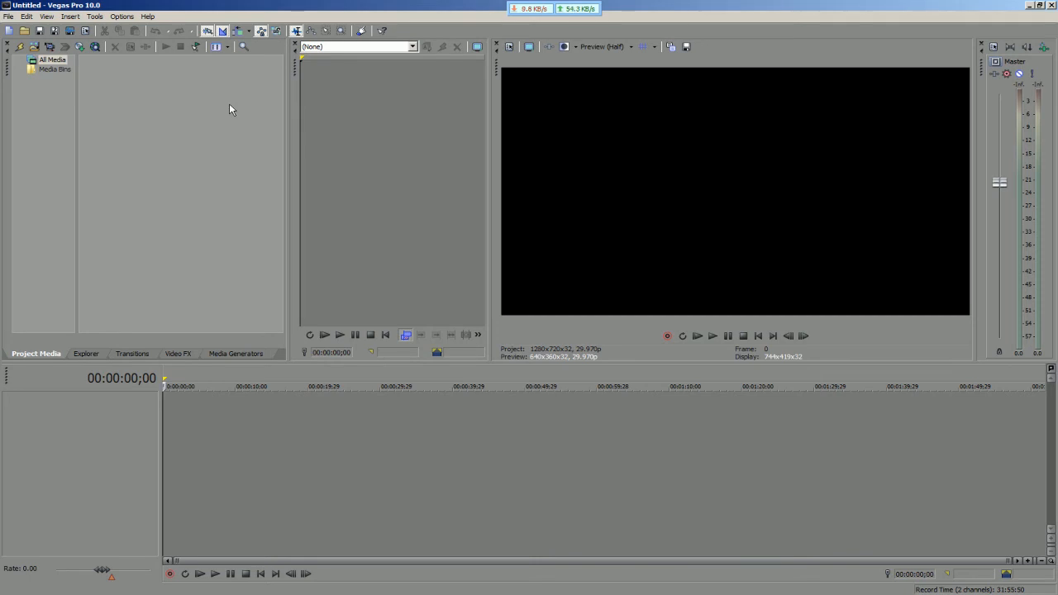
mouse_move(233, 73)
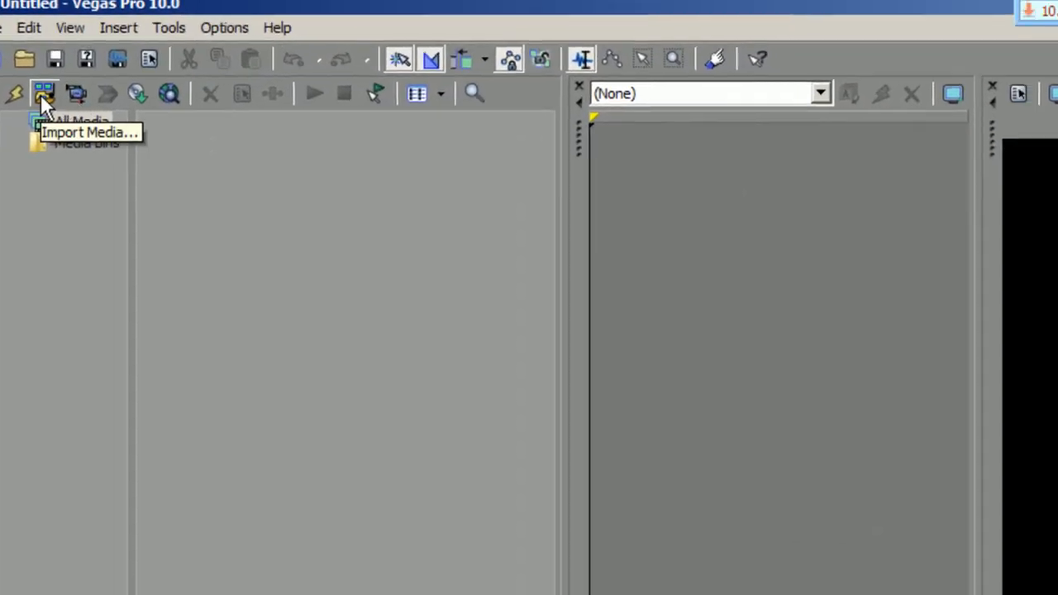
Start importing the gameplay clip's media into the project
click(44, 93)
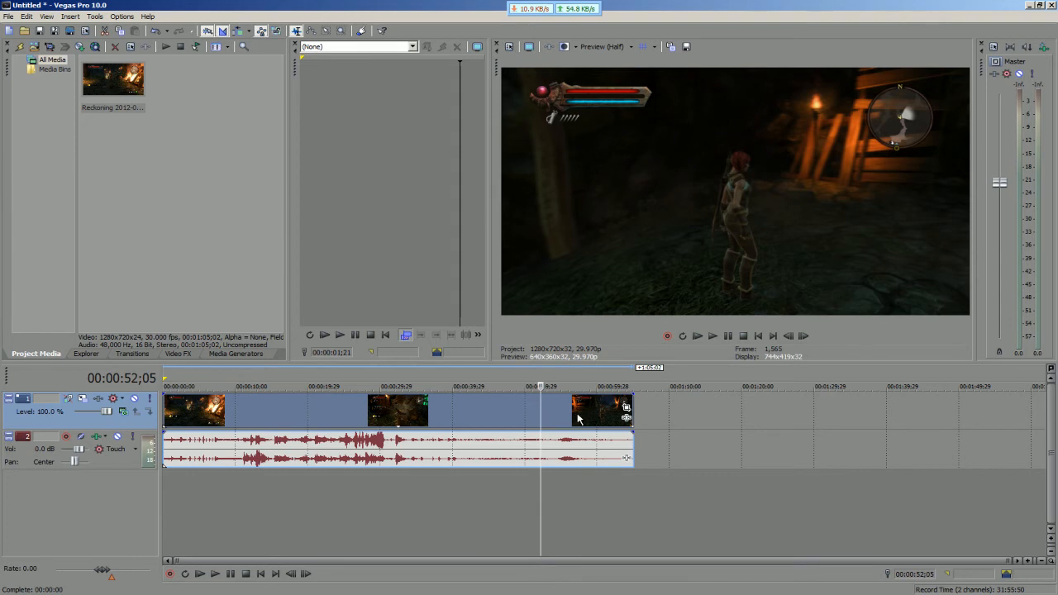
mouse_move(774, 186)
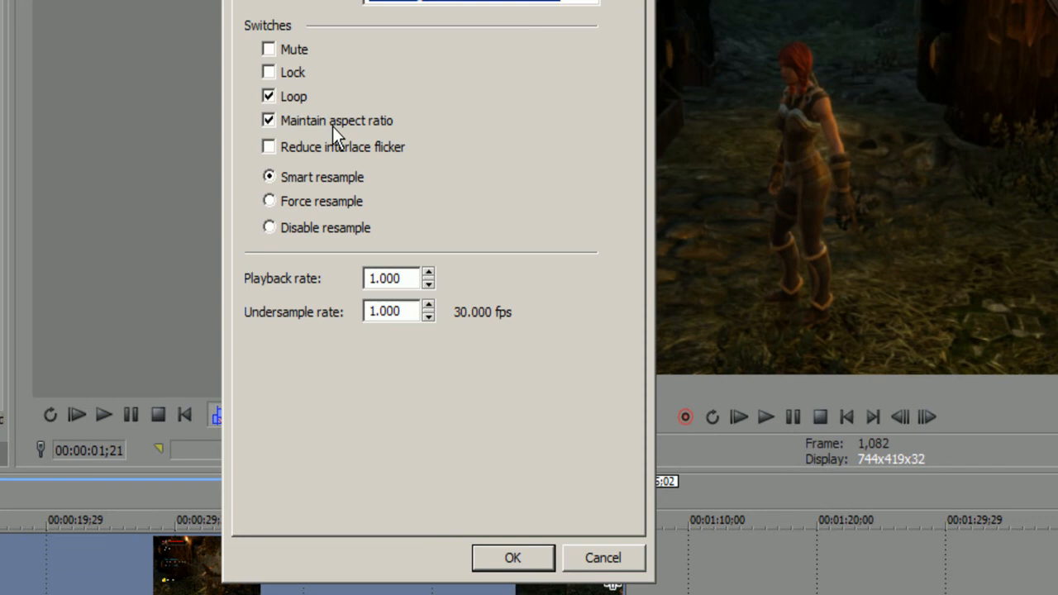
Turn off Maintain aspect ratio for the Reckoning clip and confirm its event properties
click(268, 120)
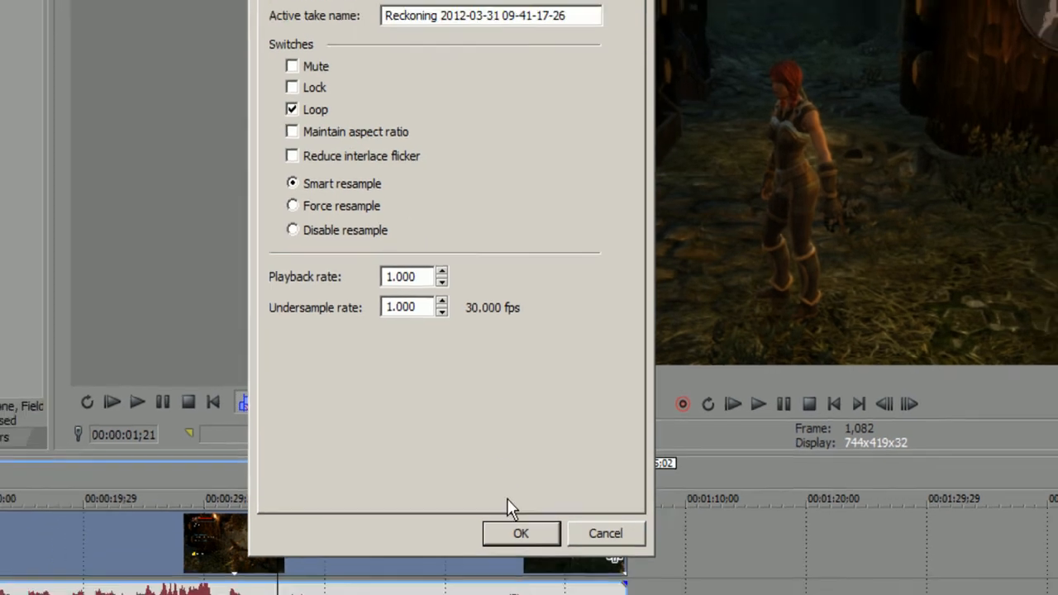
click(520, 533)
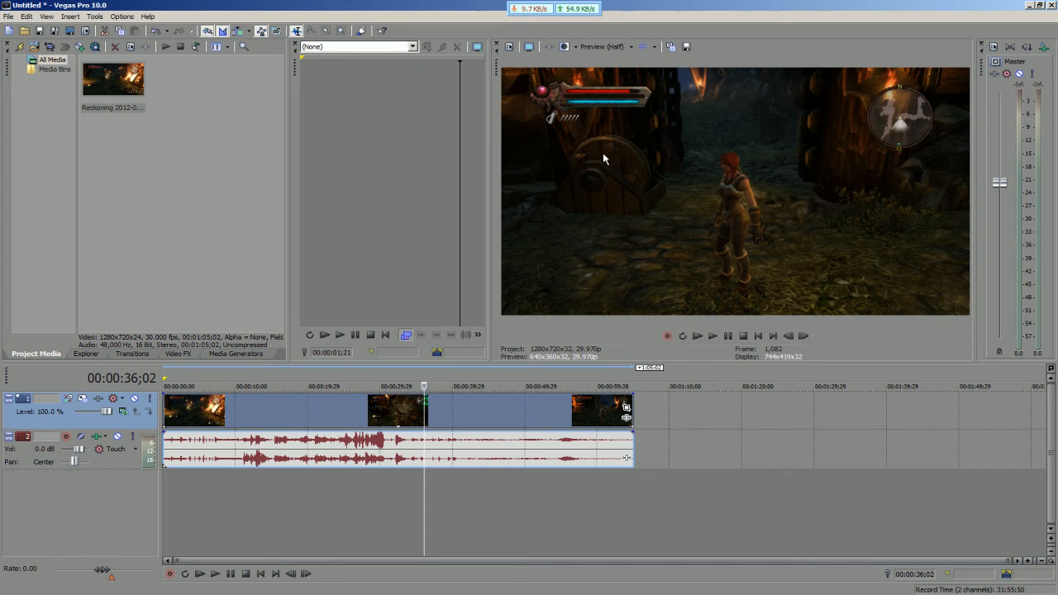
mouse_move(591, 168)
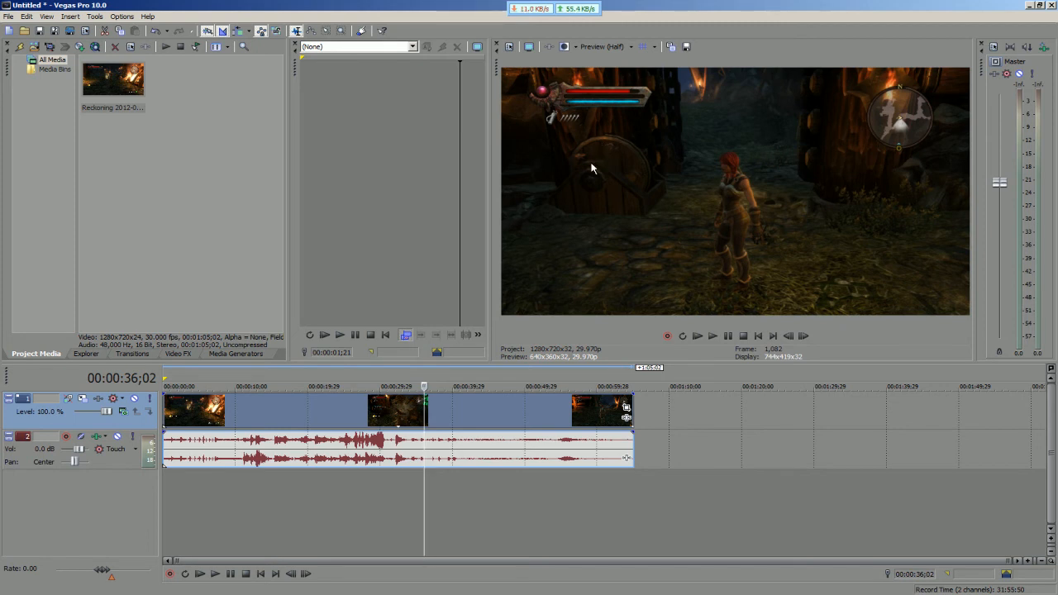
mouse_move(562, 272)
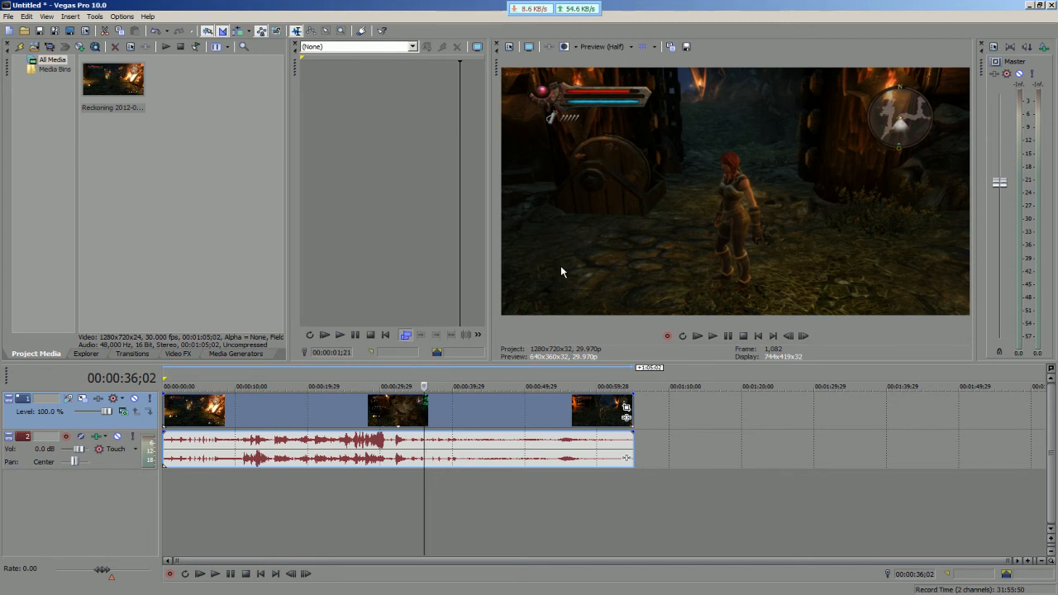
mouse_move(424, 192)
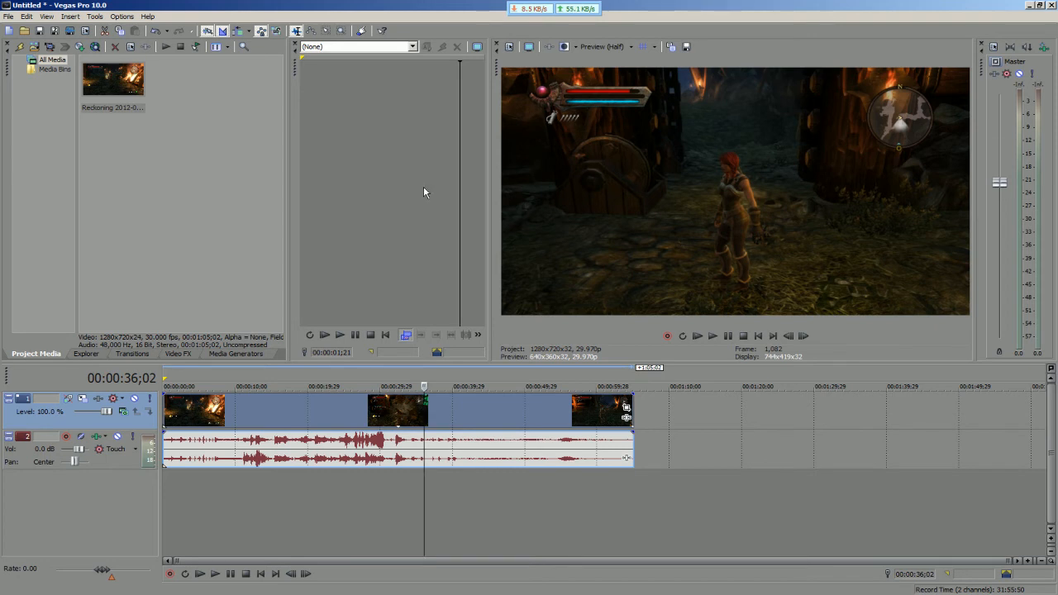
mouse_move(487, 256)
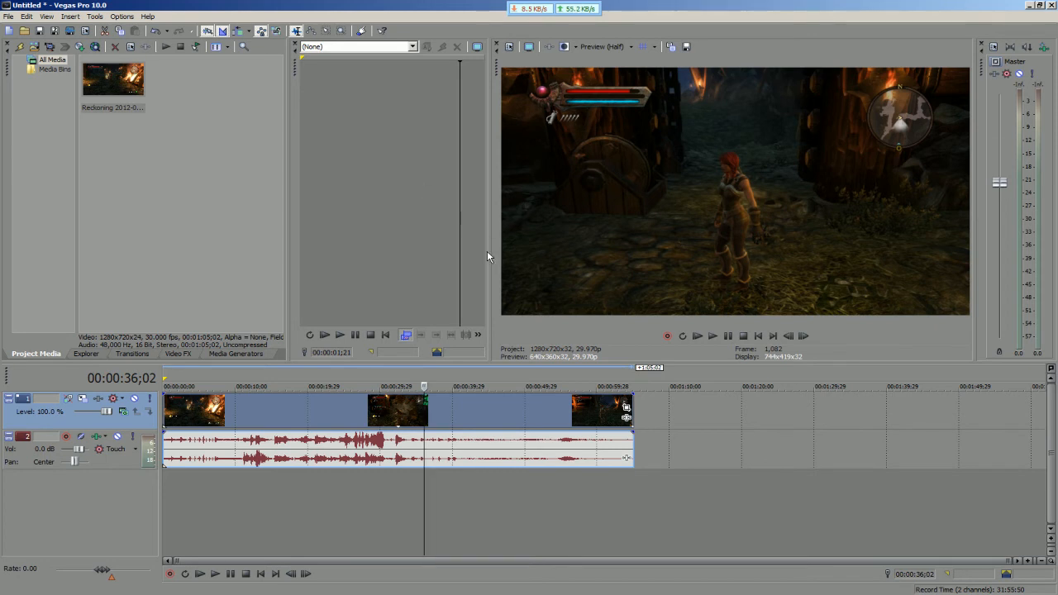
mouse_move(627, 167)
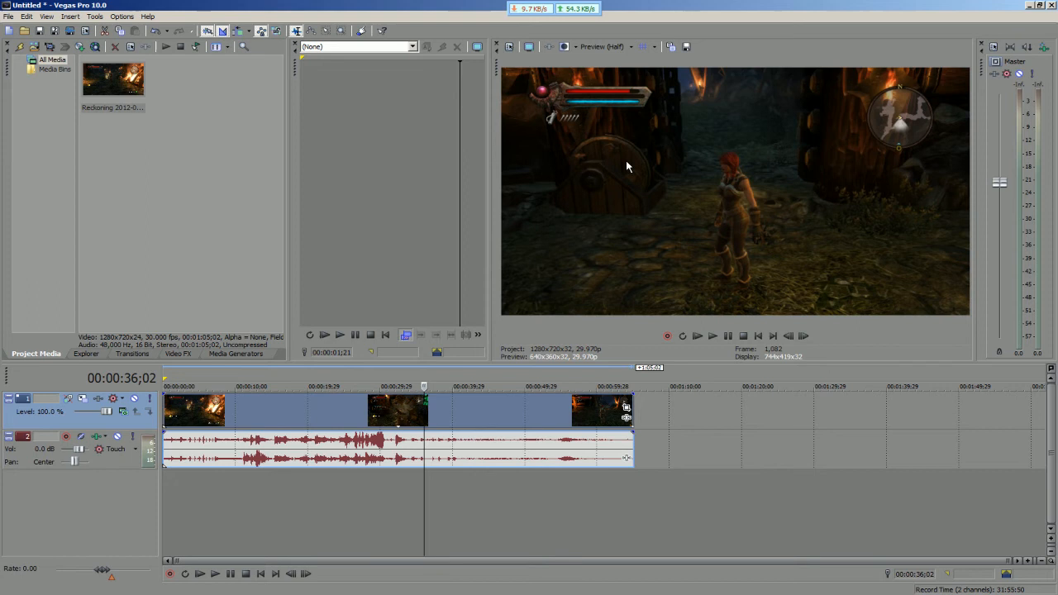
mouse_move(598, 182)
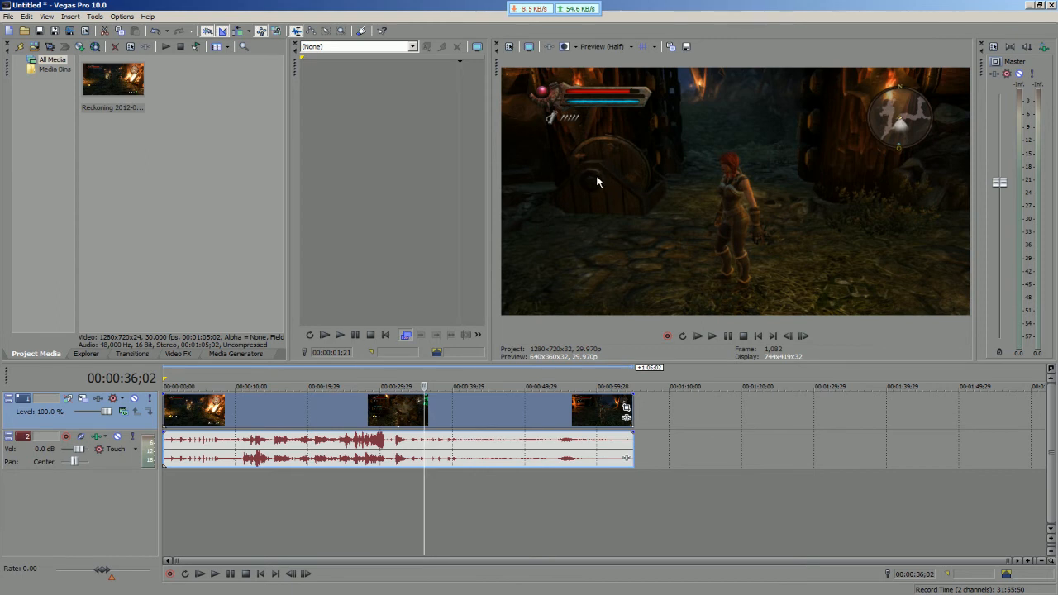
mouse_move(513, 364)
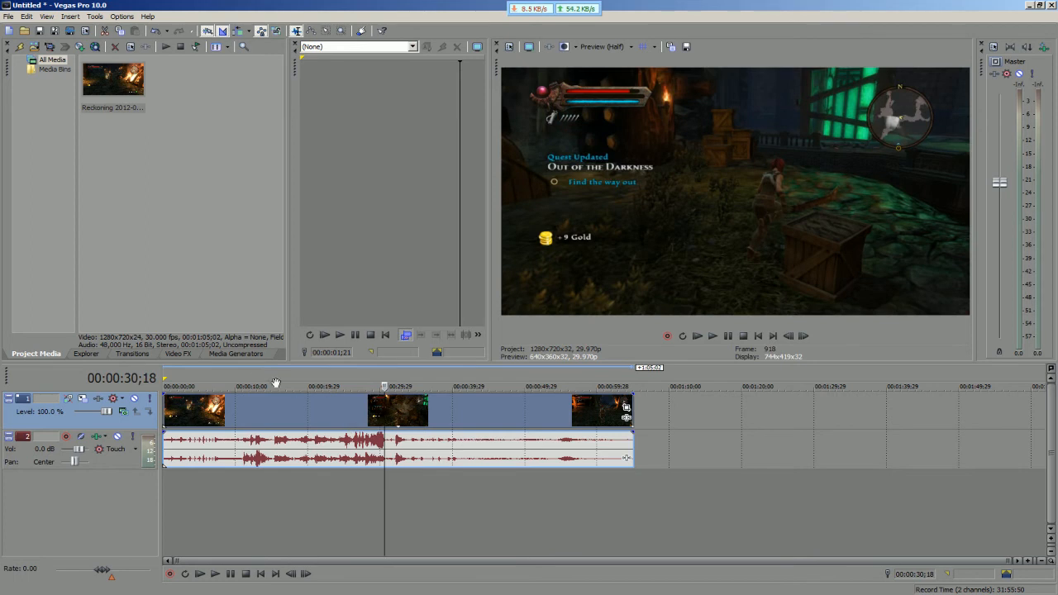
Apply the Brightness and Contrast Very Bright preset to the clip from the Video FX library
click(178, 353)
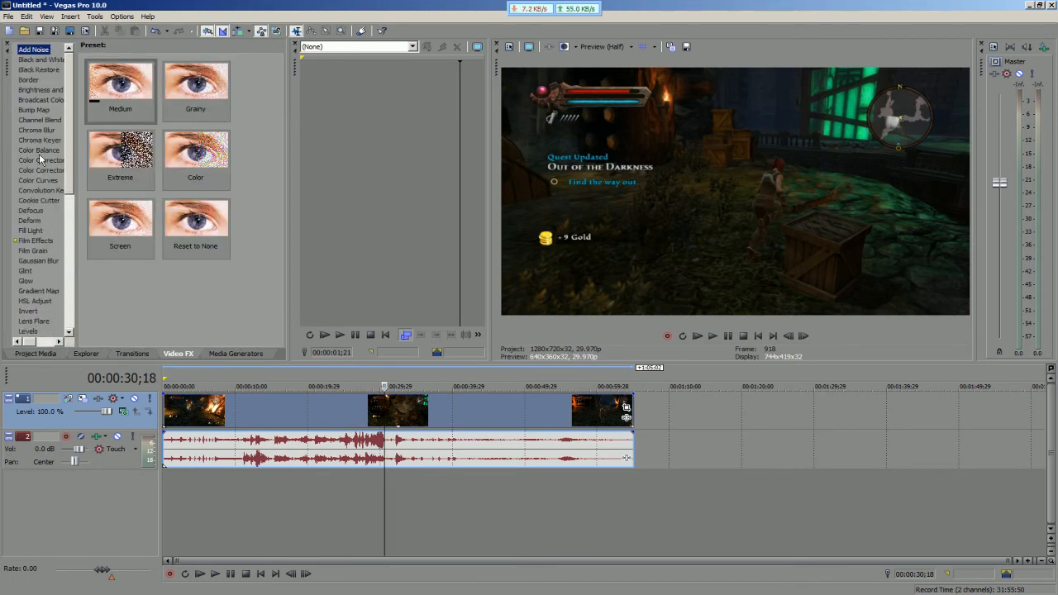
click(40, 89)
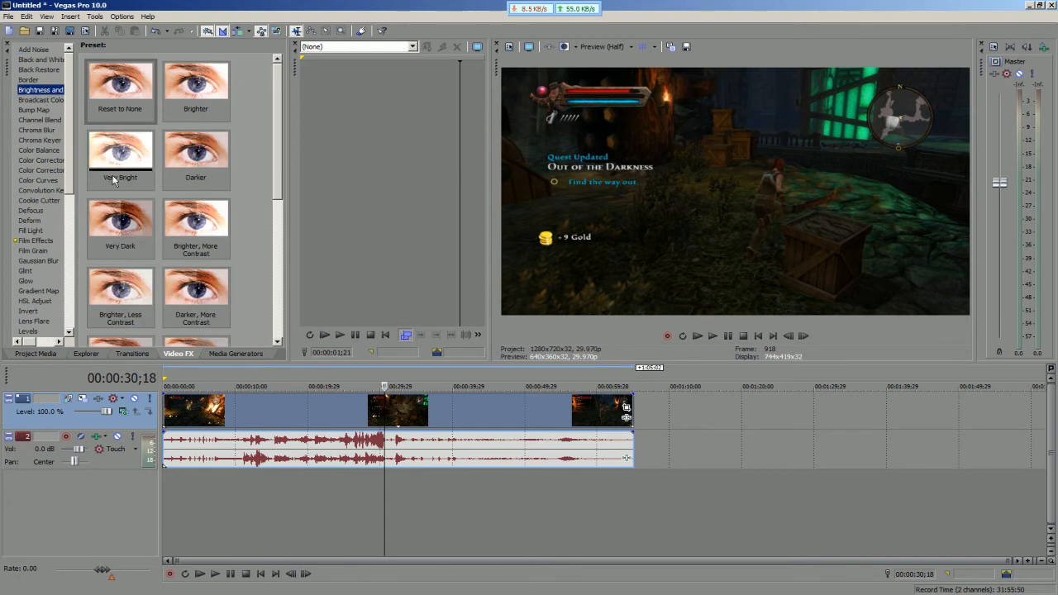
click(120, 153)
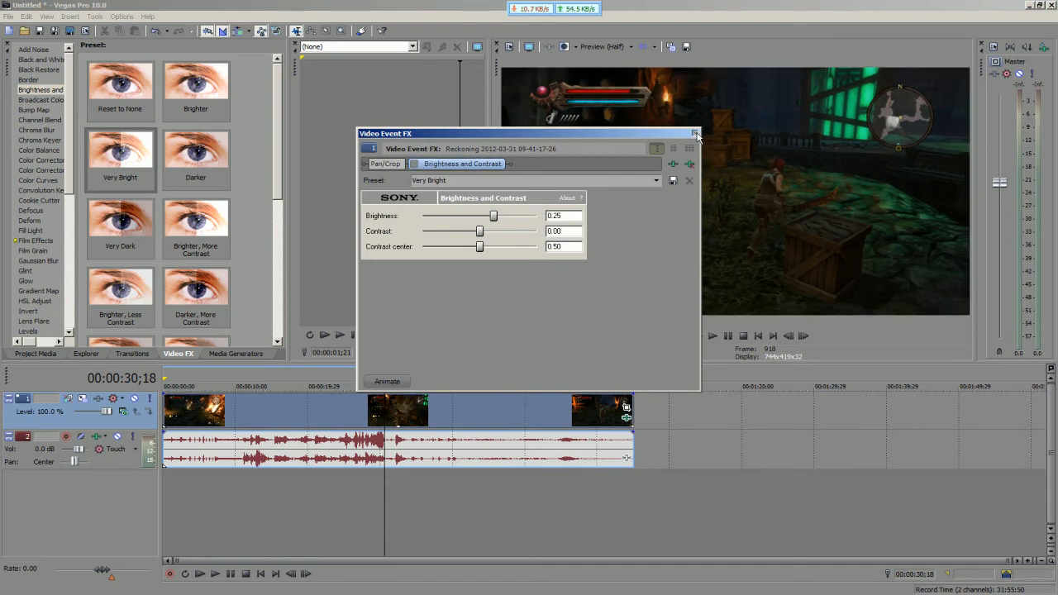
click(695, 133)
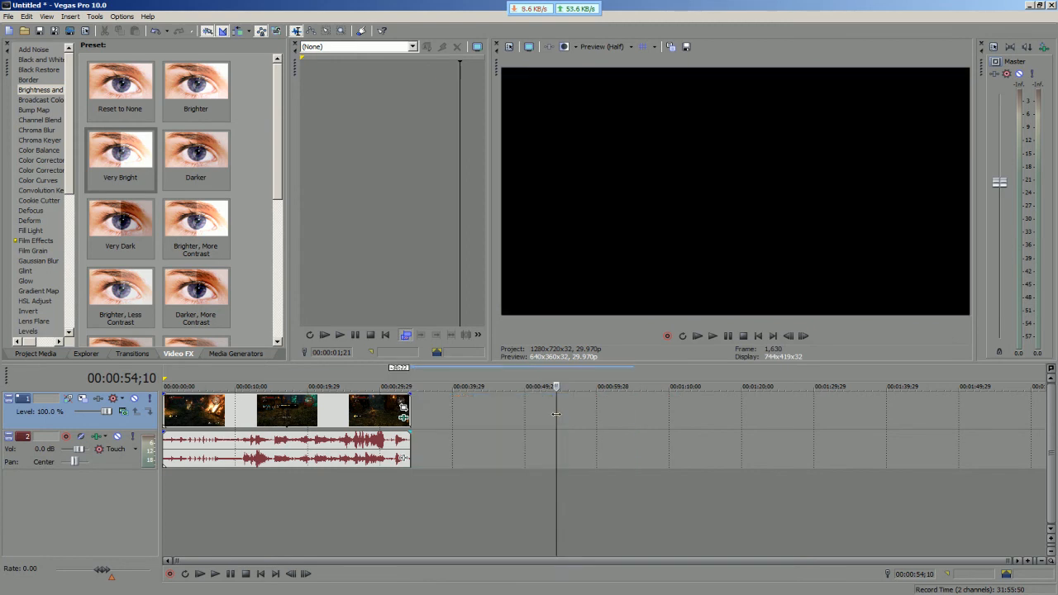
Check the gameplay clip's options around 24 seconds and bring up the File menu for rendering
click(341, 386)
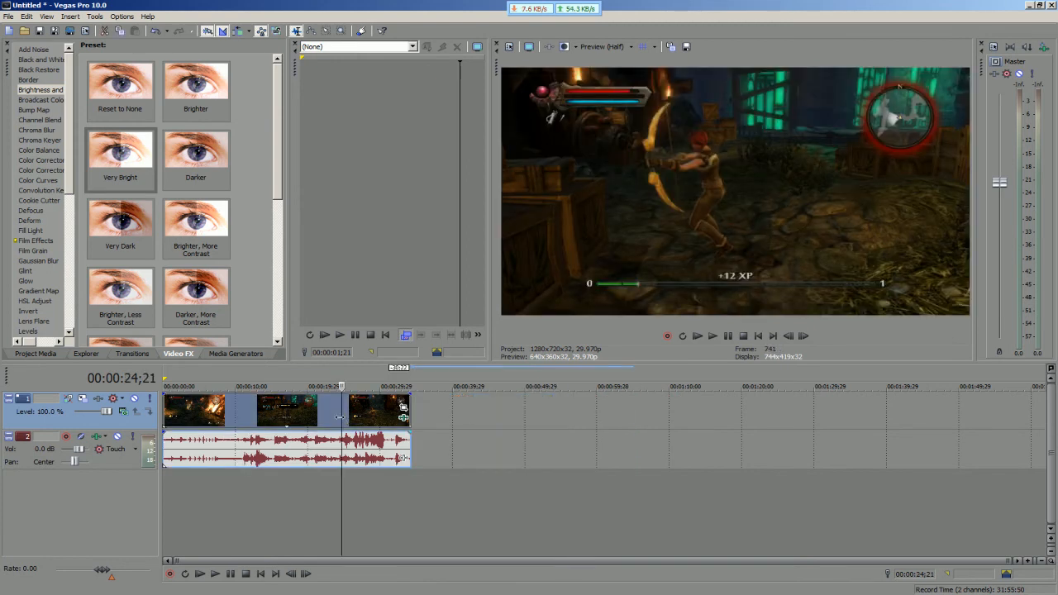
right_click(405, 434)
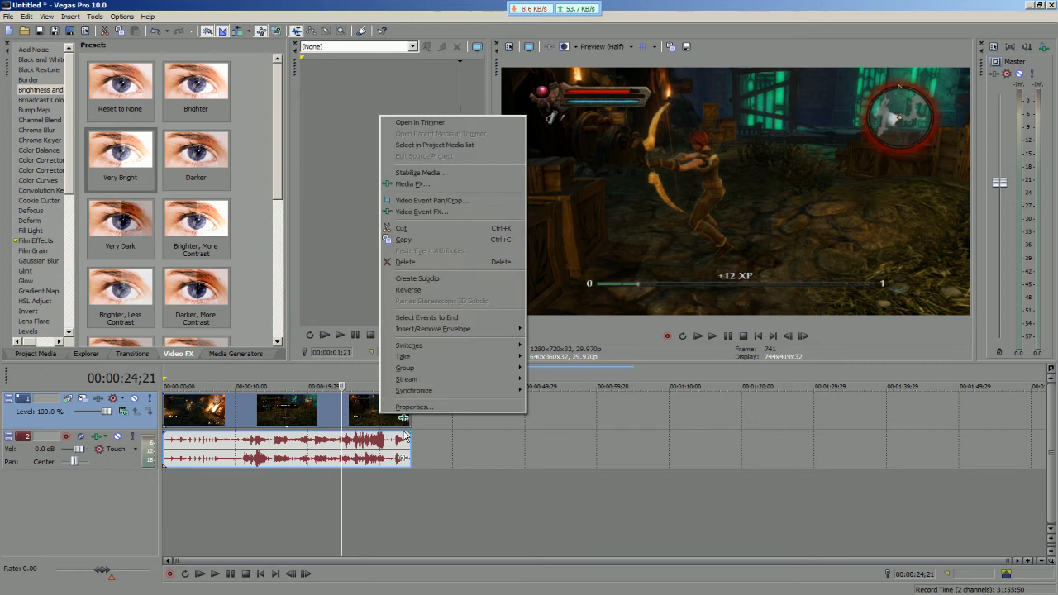
mouse_move(402, 508)
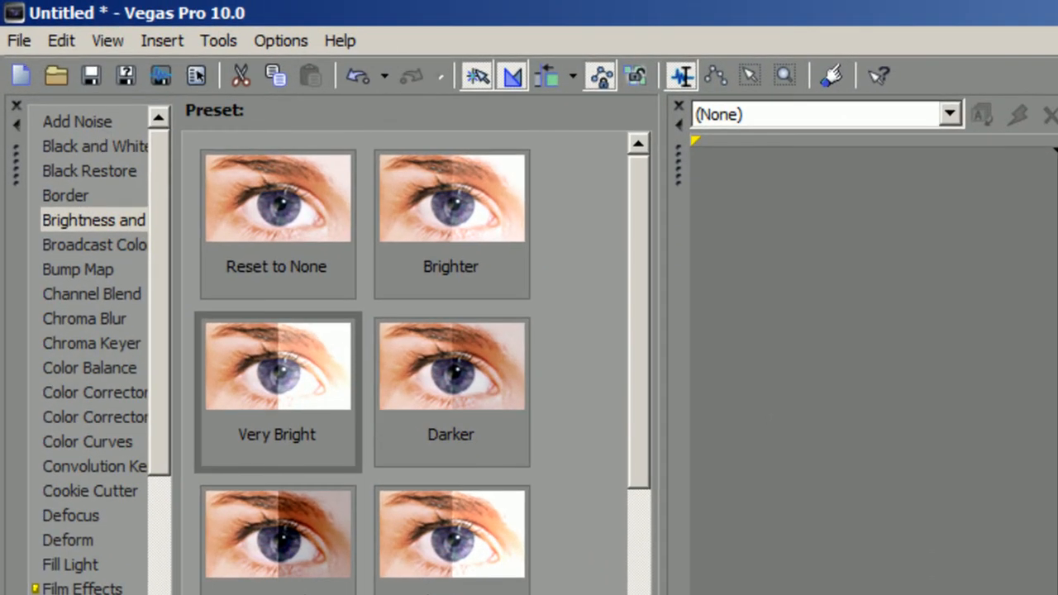
mouse_move(74, 227)
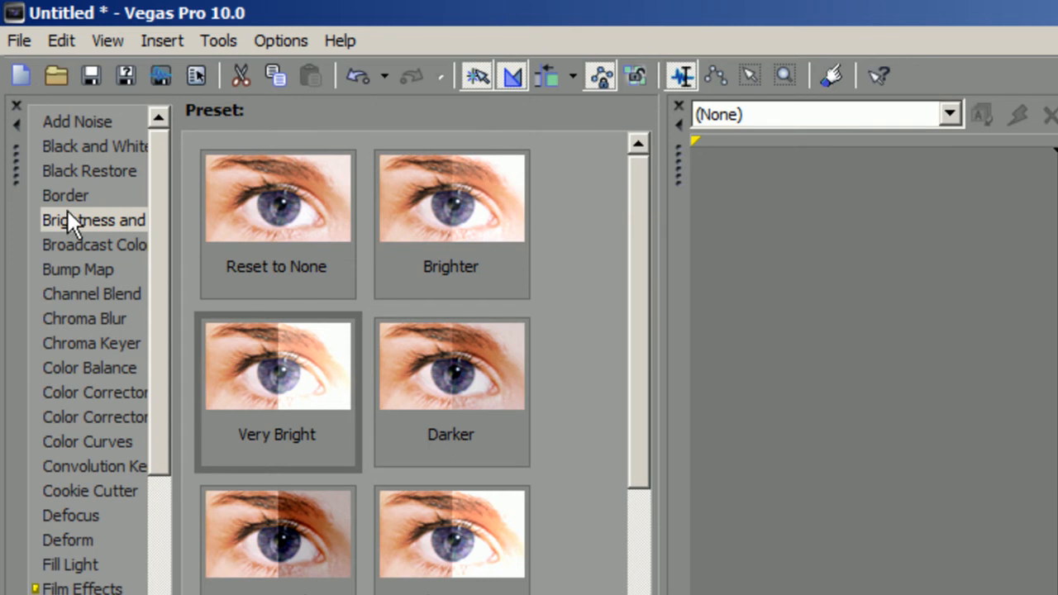
click(19, 40)
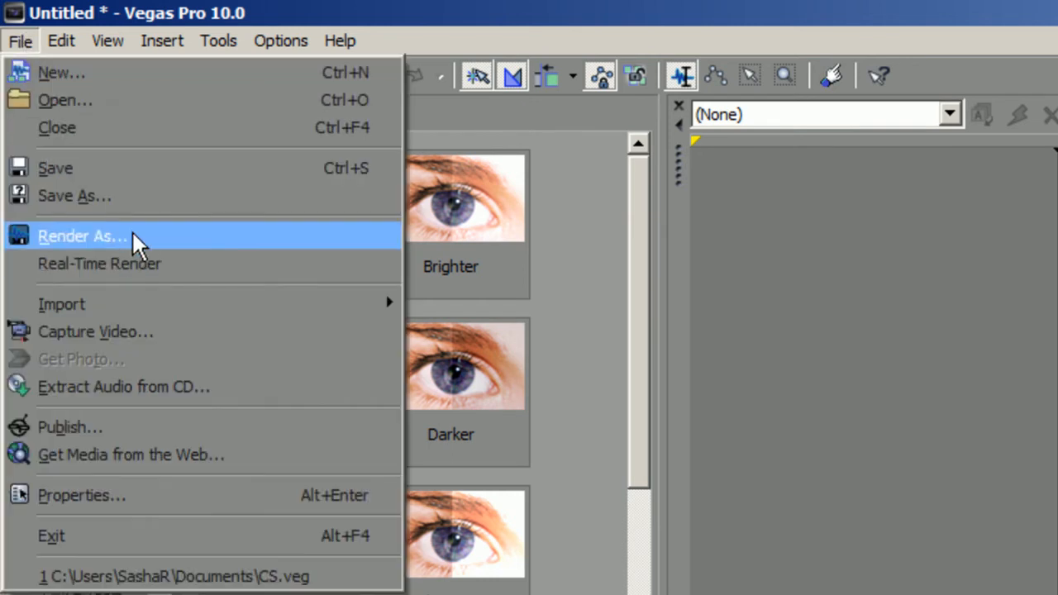
Start Render As with Windows Media Video V11 and list its render templates
click(83, 235)
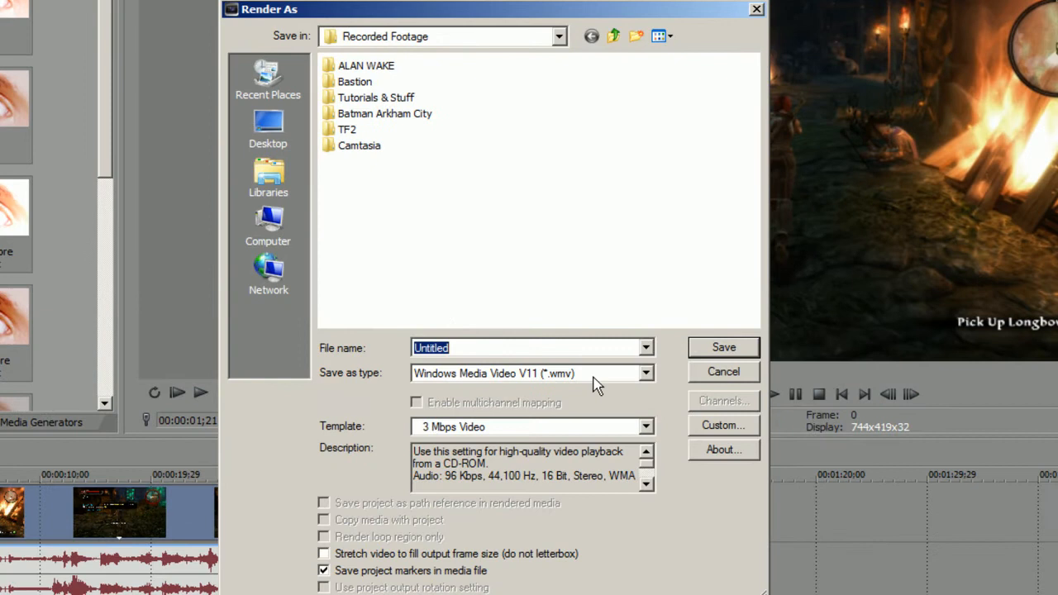
mouse_move(502, 388)
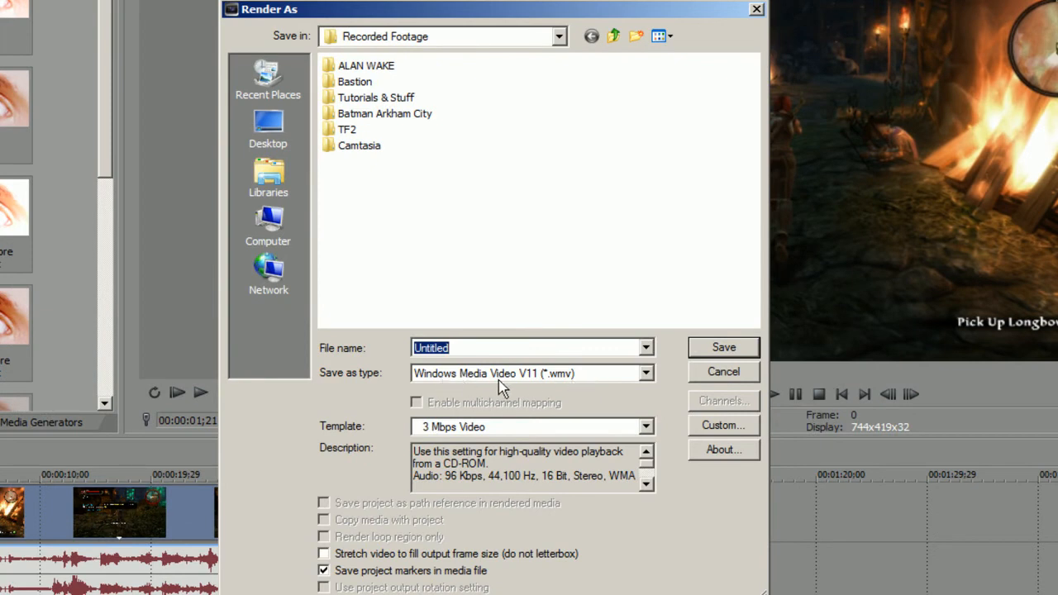
mouse_move(535, 388)
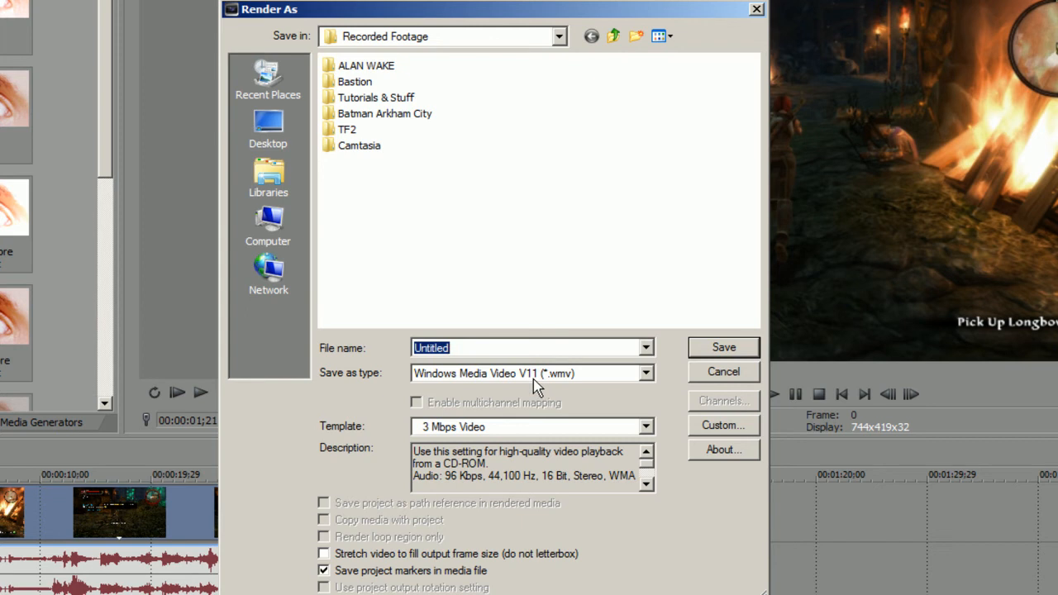
mouse_move(528, 376)
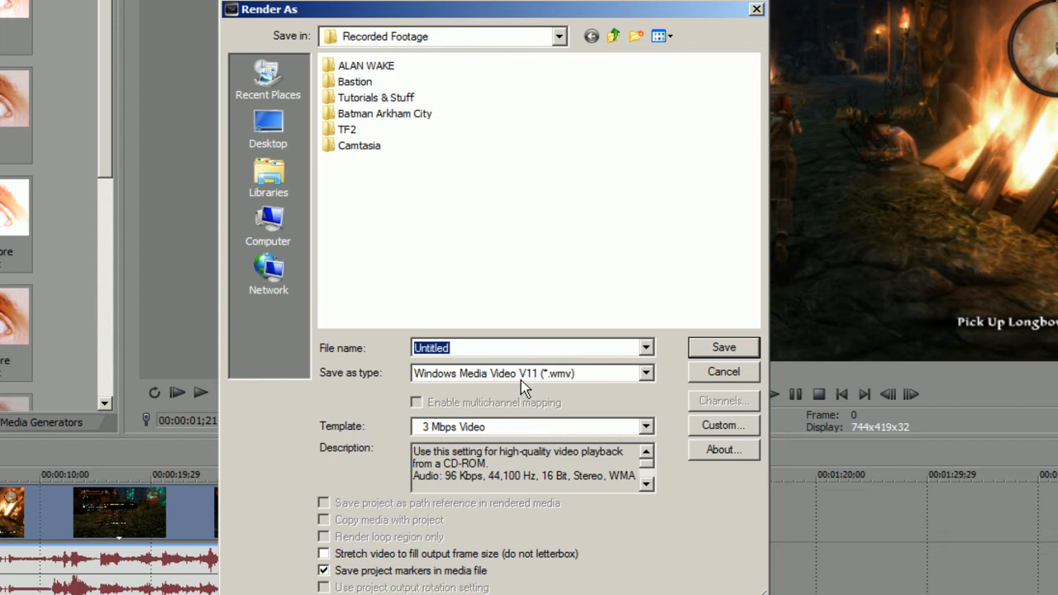
mouse_move(661, 381)
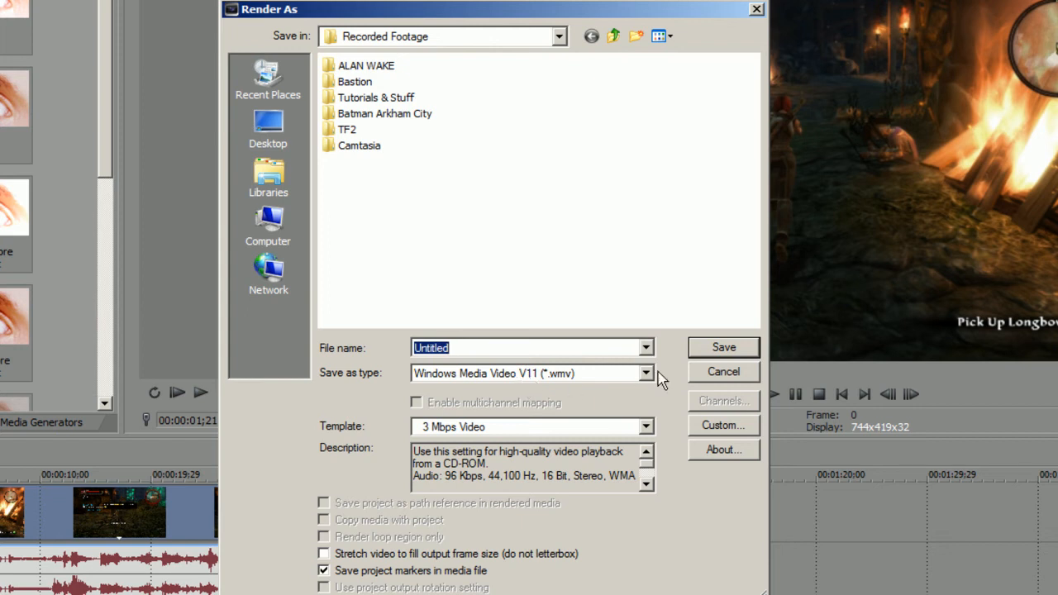
mouse_move(595, 384)
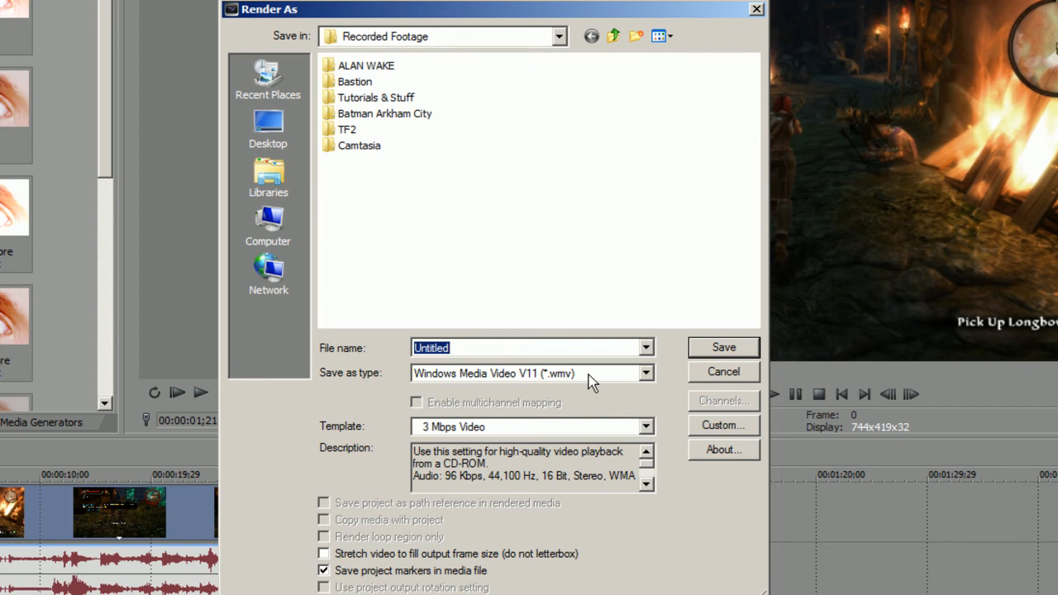
mouse_move(642, 391)
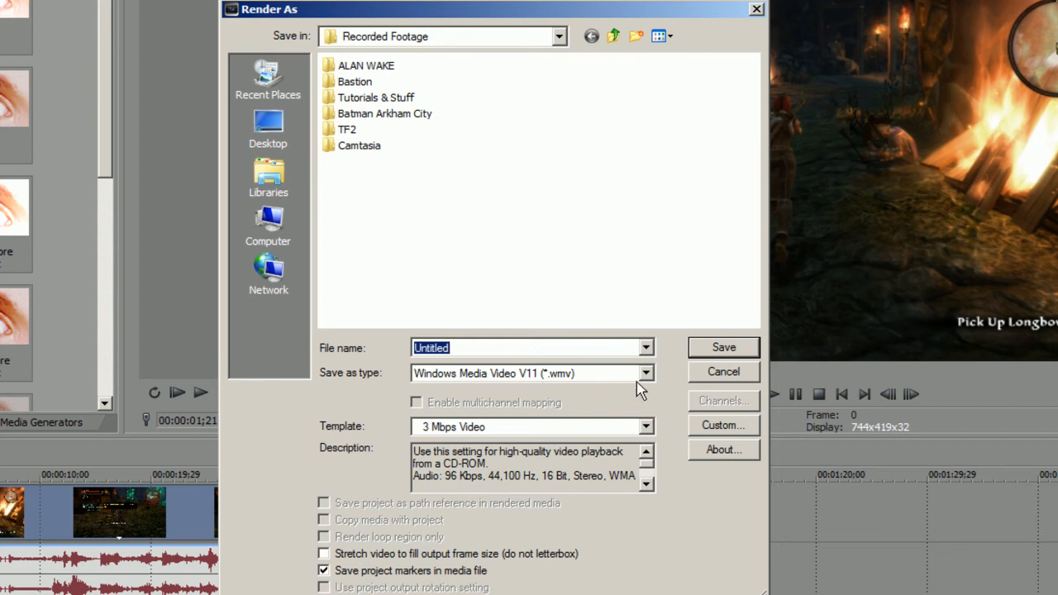
mouse_move(562, 380)
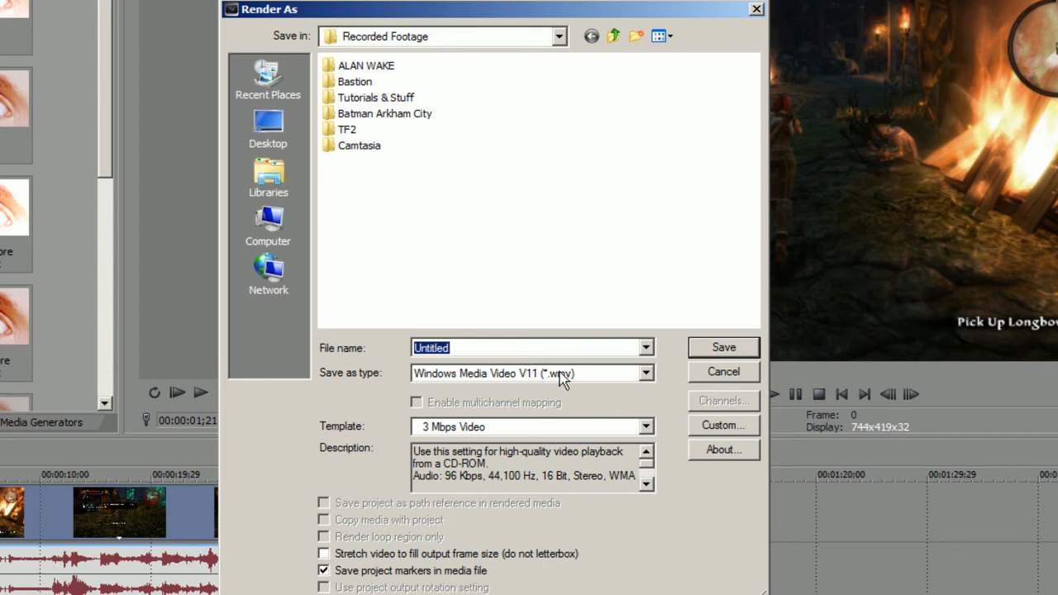
click(645, 426)
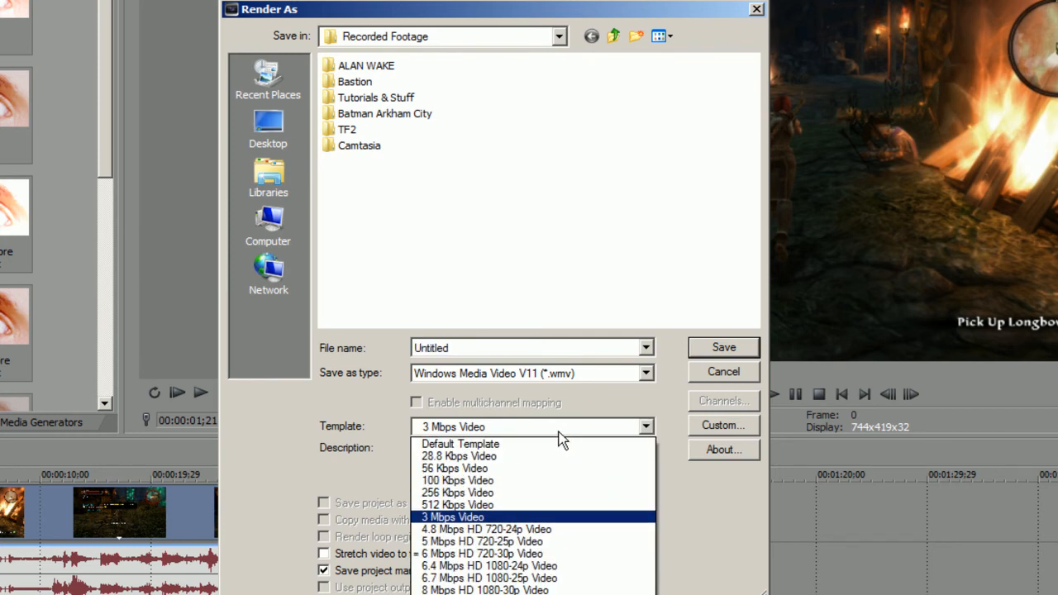
mouse_move(486, 527)
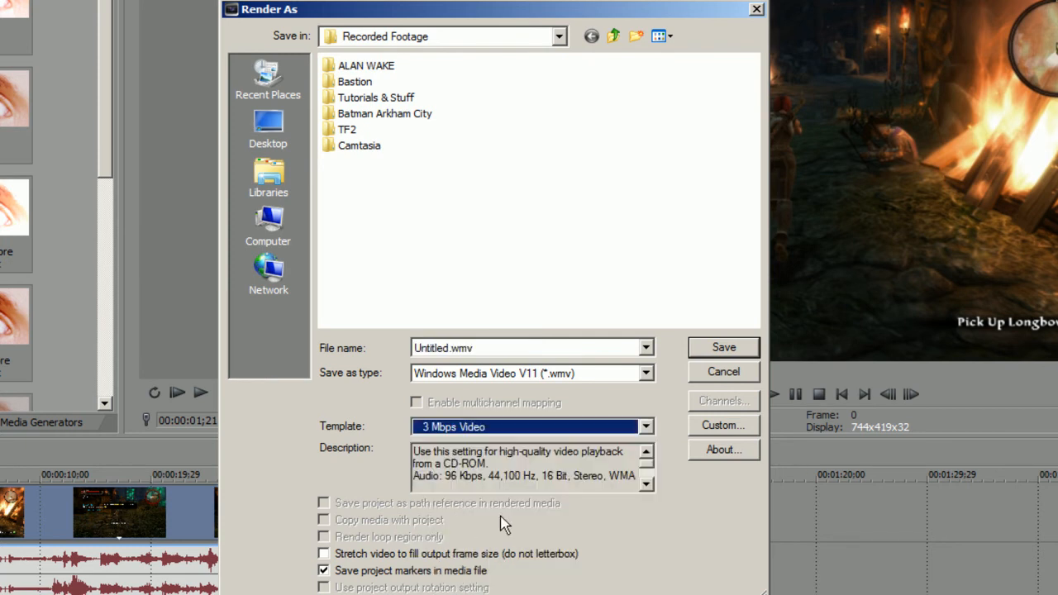
In the 3 Mbps Video template's custom settings, keep audio included as CBR and review its attributes
click(722, 425)
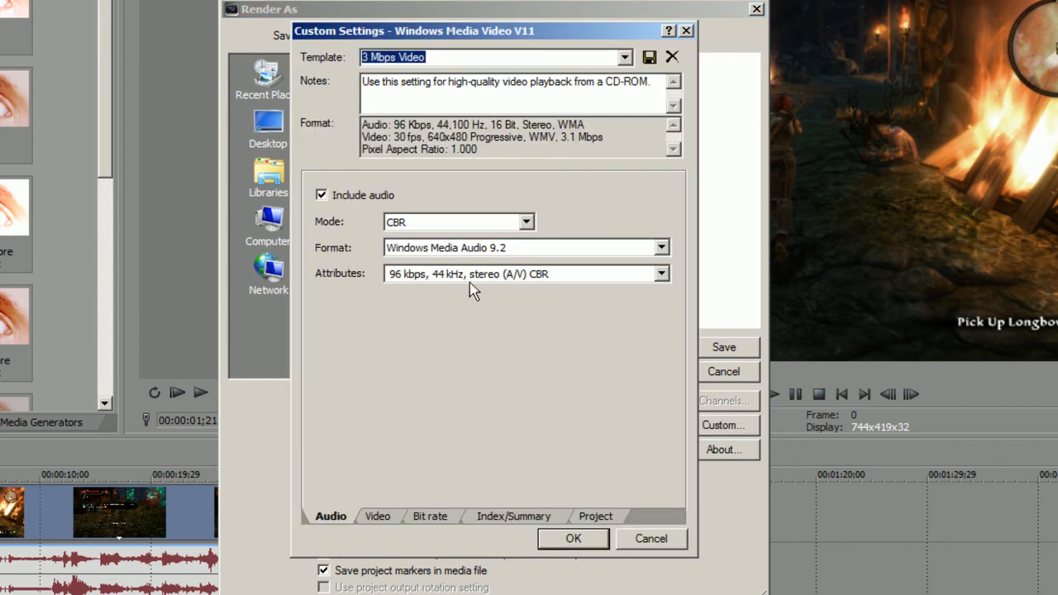
mouse_move(335, 530)
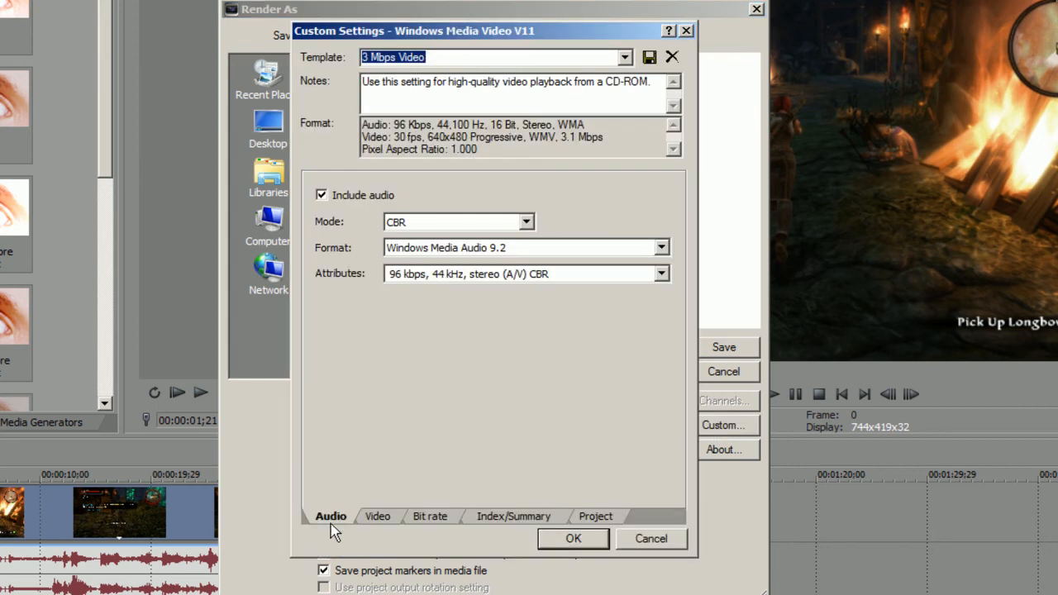
click(321, 194)
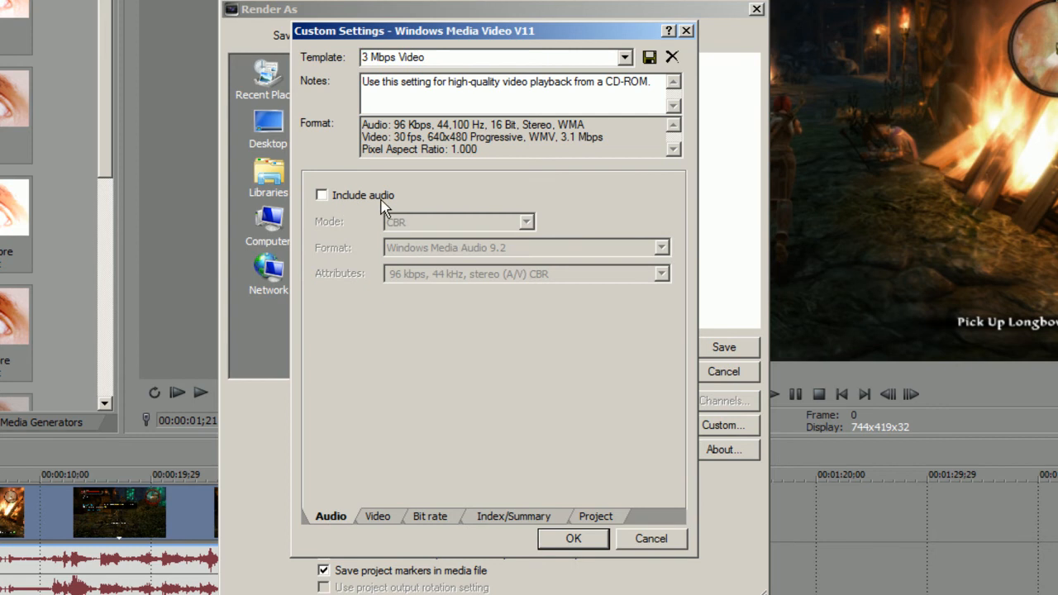
click(320, 195)
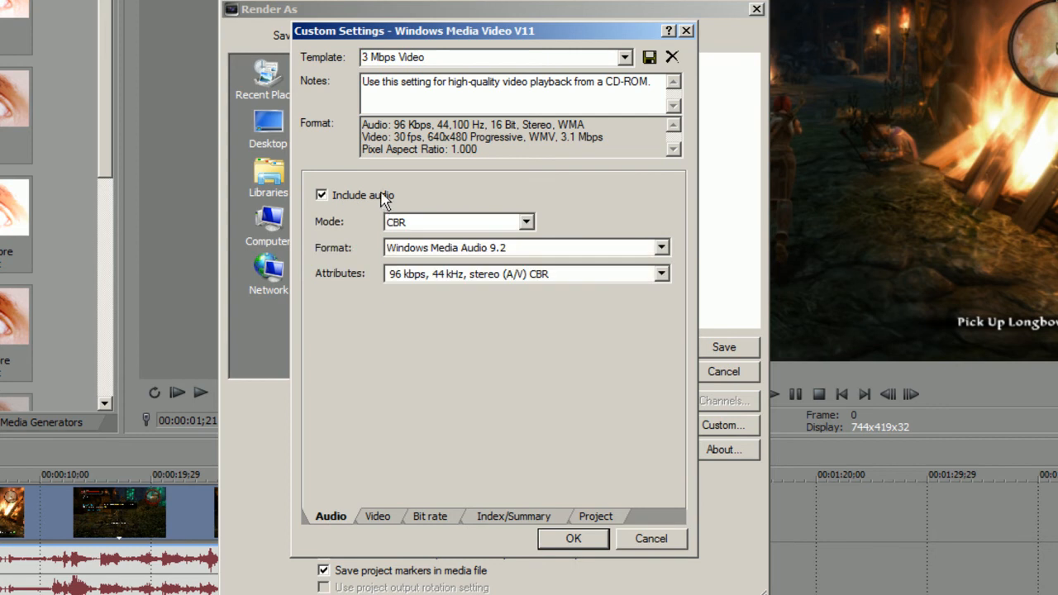
click(455, 222)
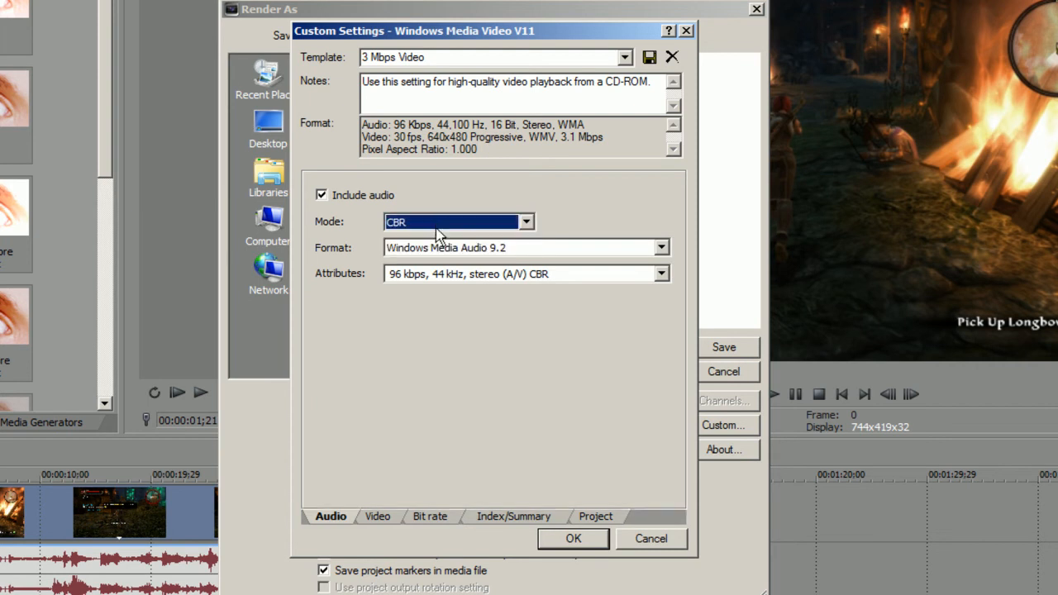
mouse_move(464, 277)
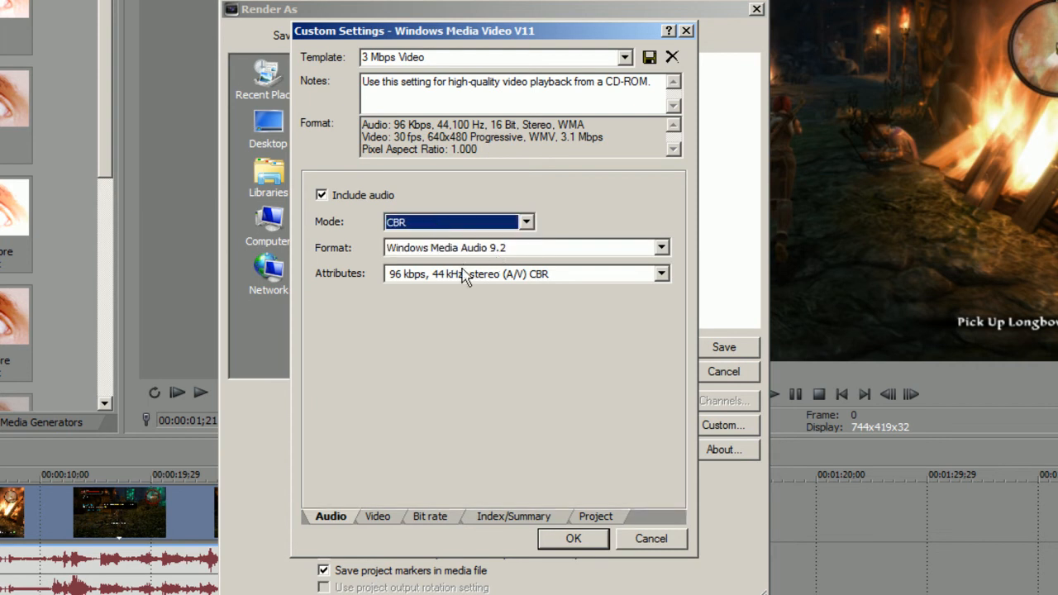
mouse_move(405, 291)
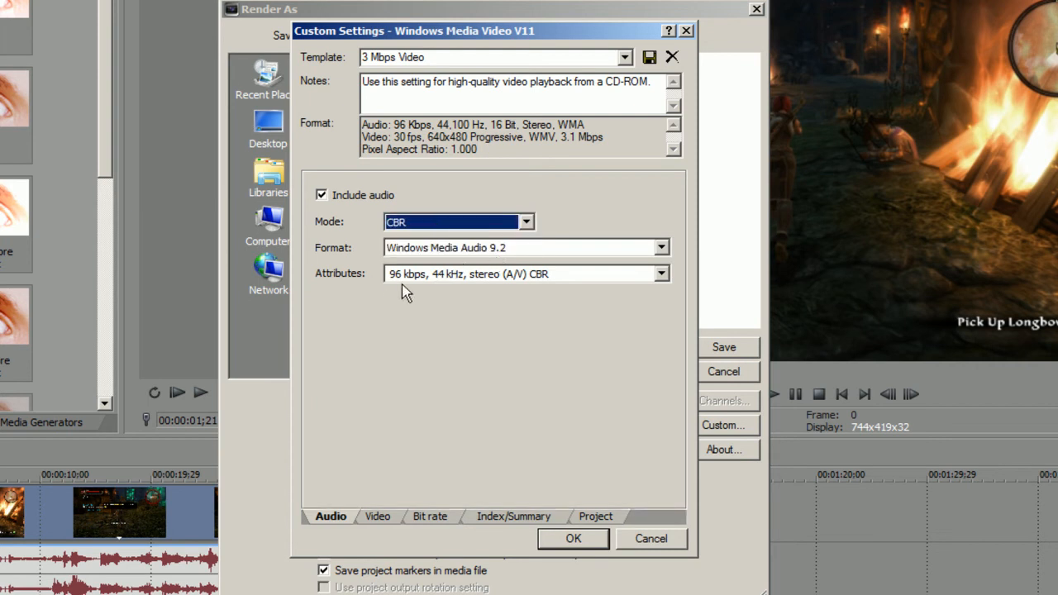
click(524, 274)
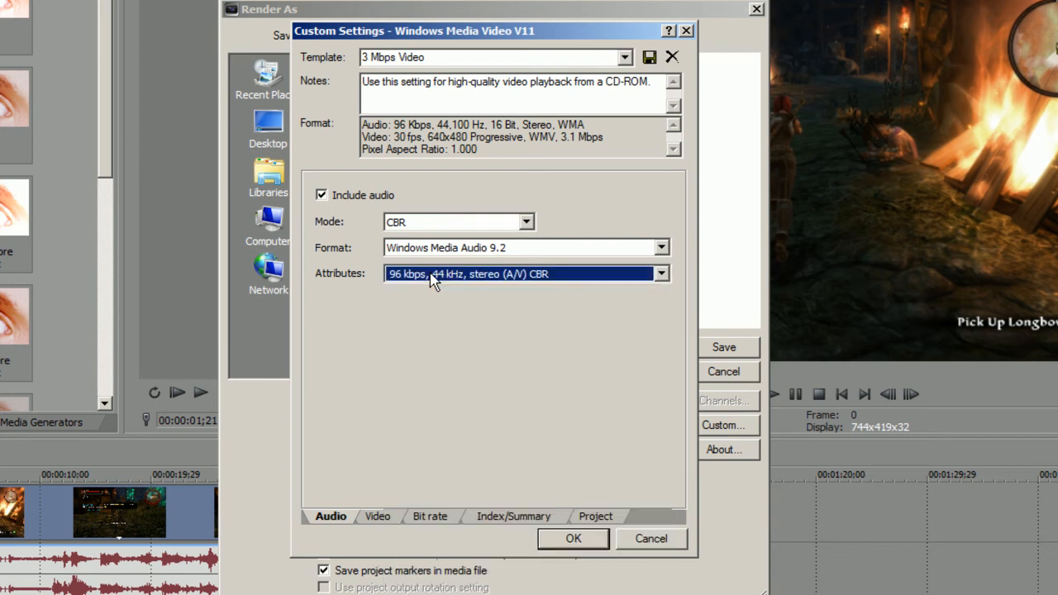
mouse_move(482, 244)
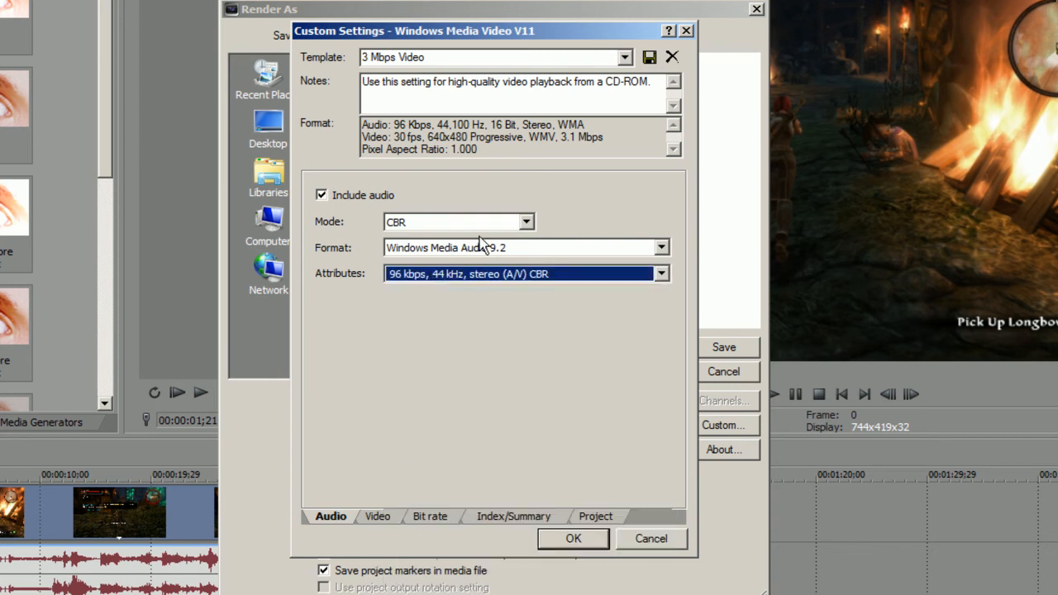
Set video encoding to constant bit rate with a custom 1280x720 image size at 30.000 fps
click(377, 516)
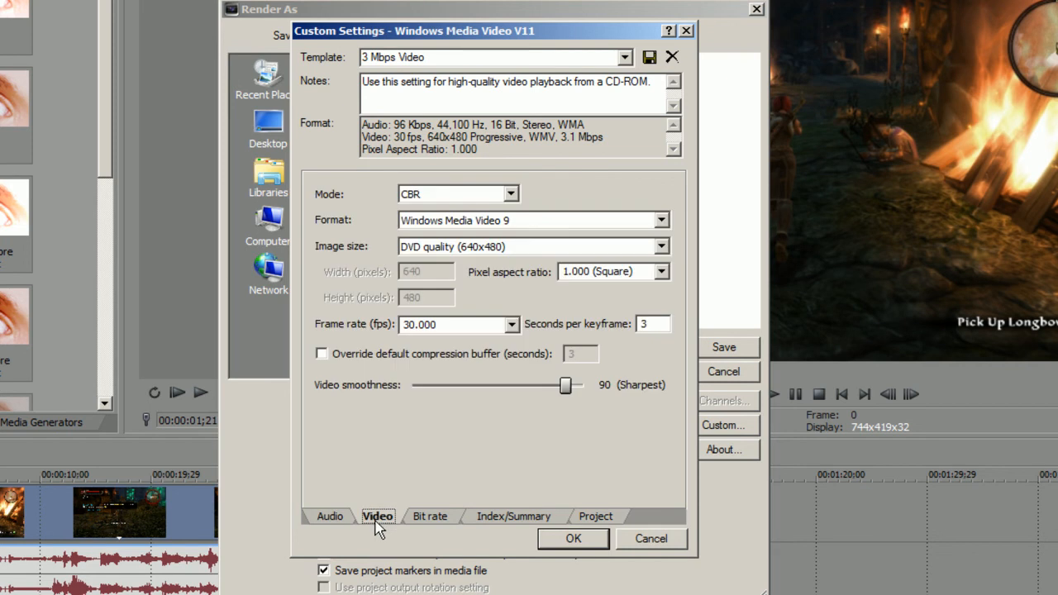
mouse_move(513, 186)
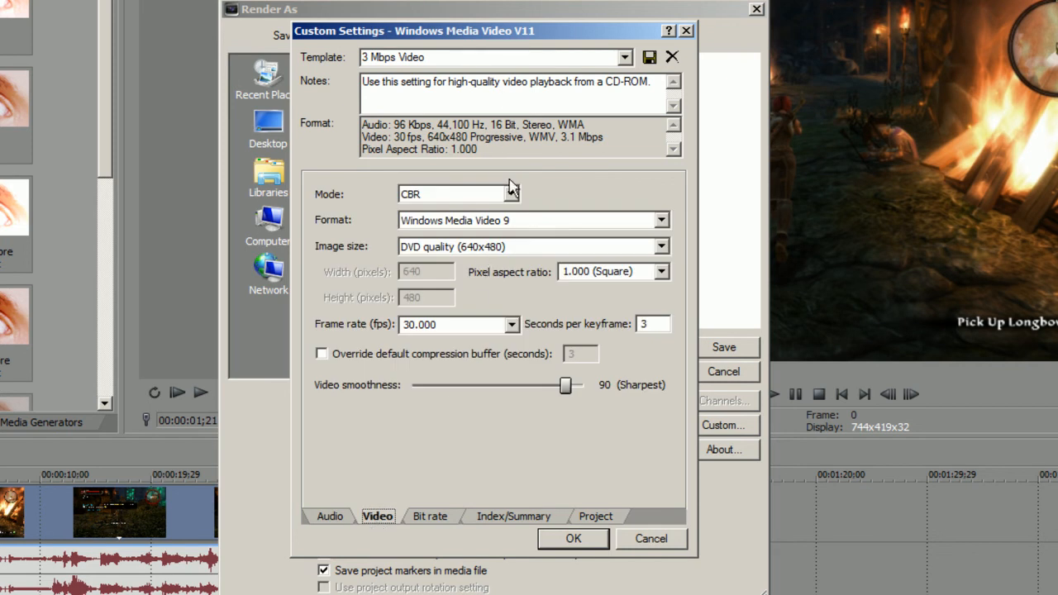
click(513, 193)
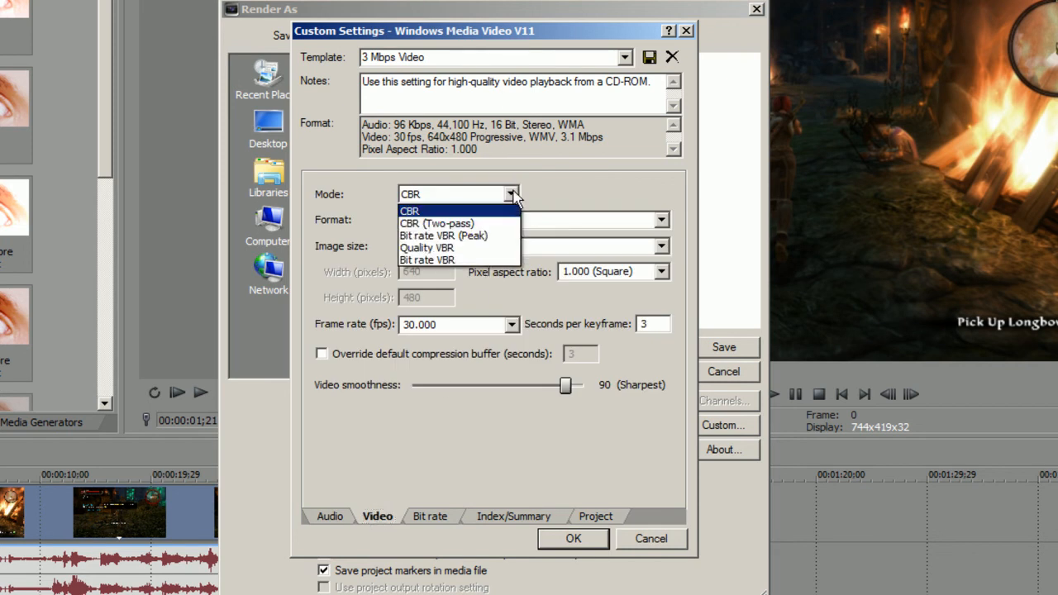
click(410, 211)
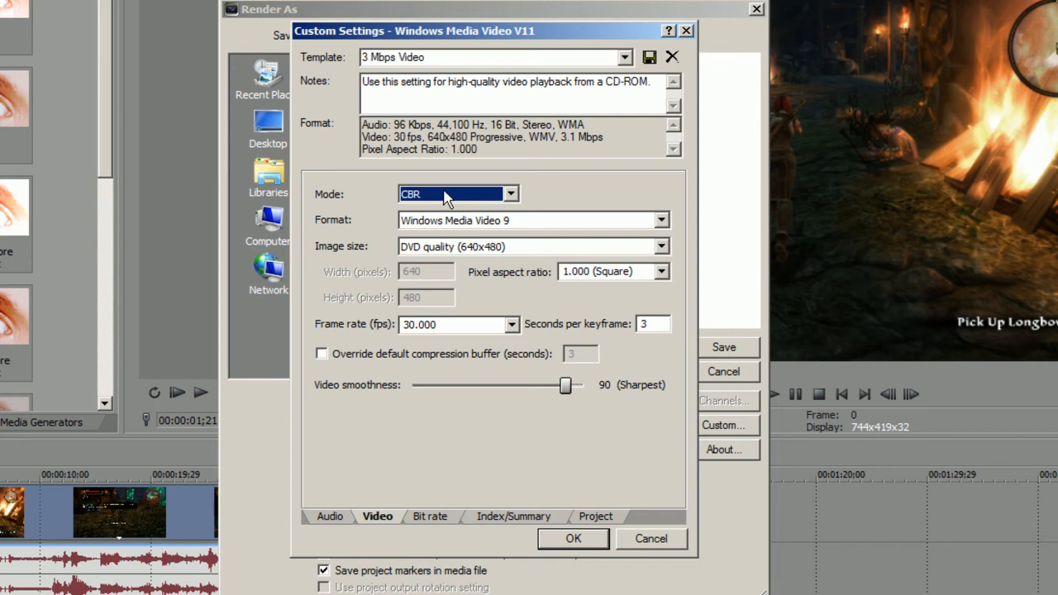
mouse_move(405, 182)
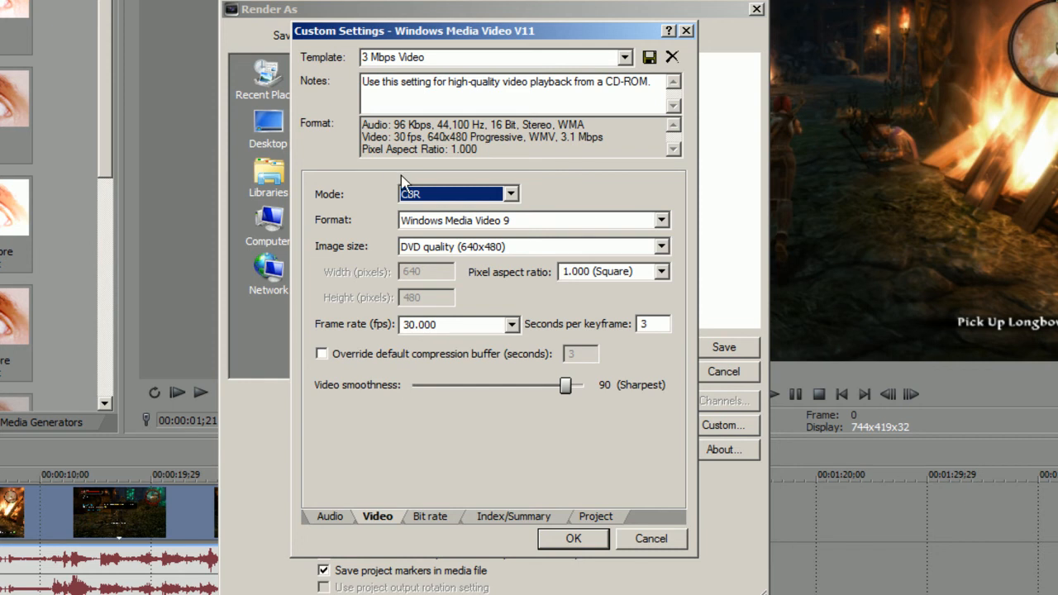
mouse_move(438, 229)
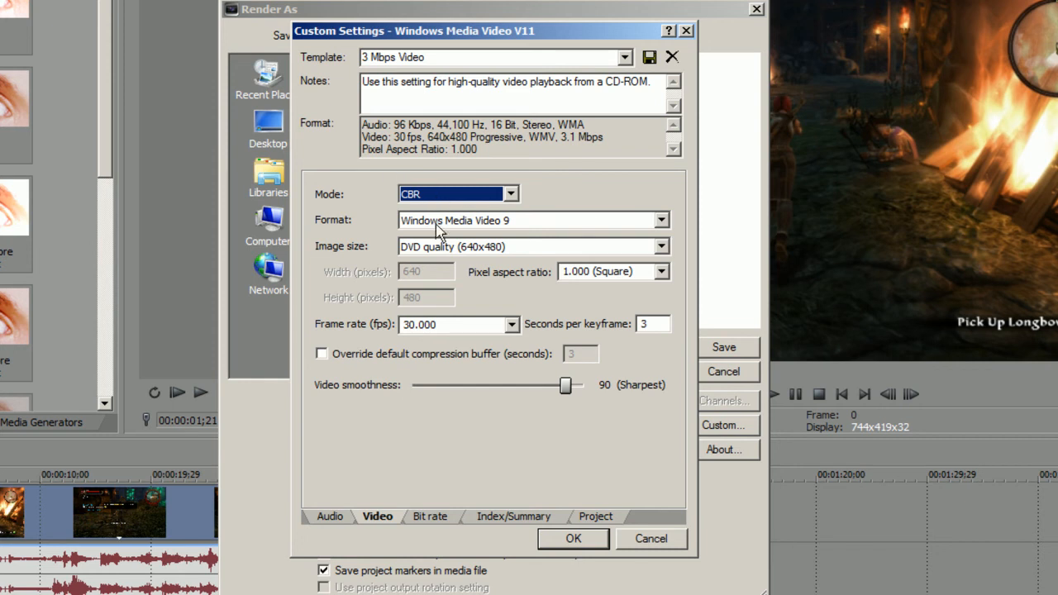
mouse_move(502, 249)
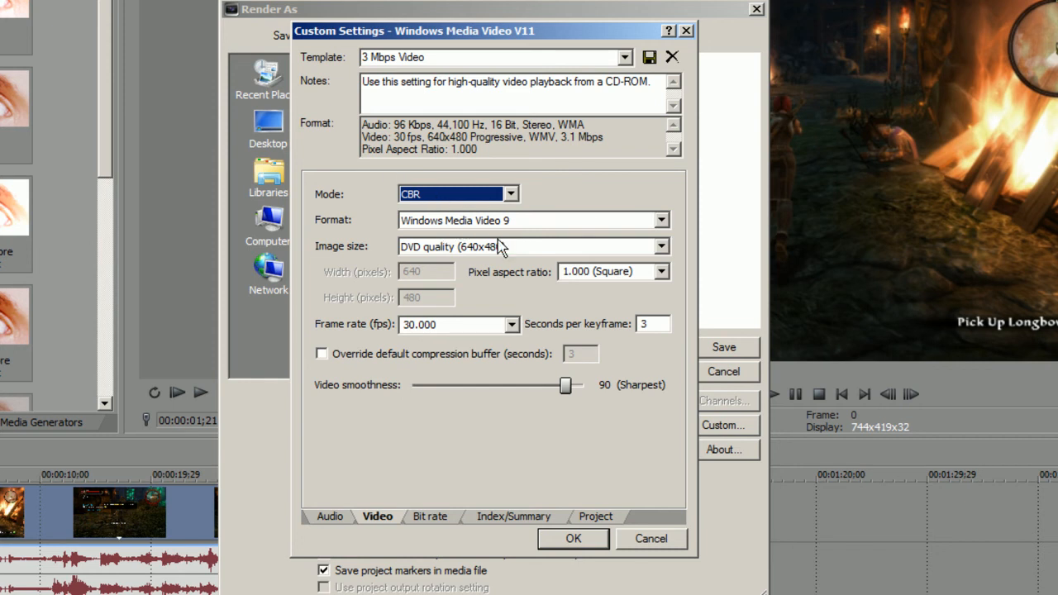
click(661, 247)
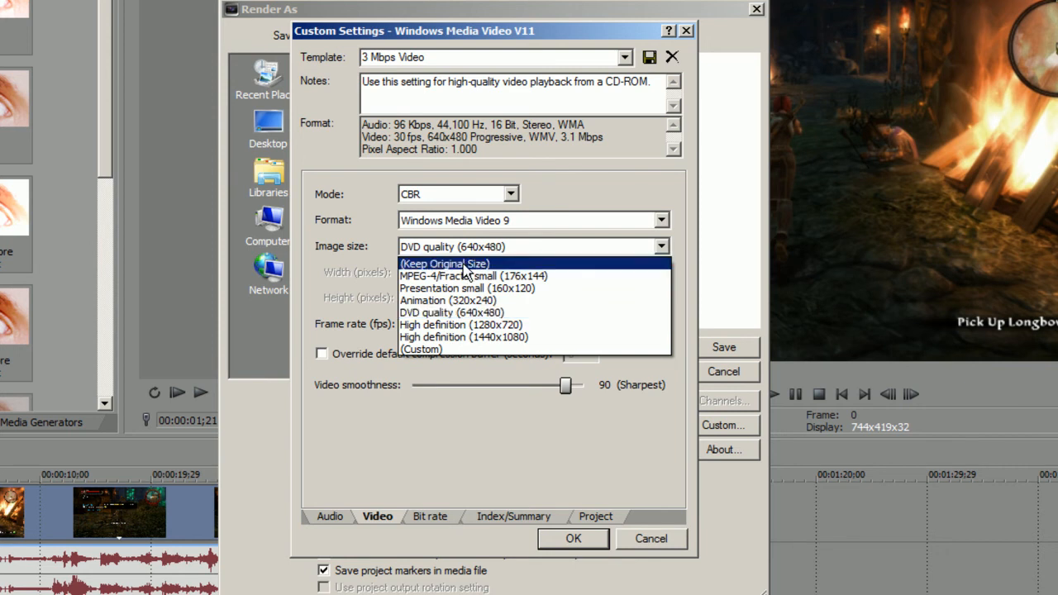
click(445, 263)
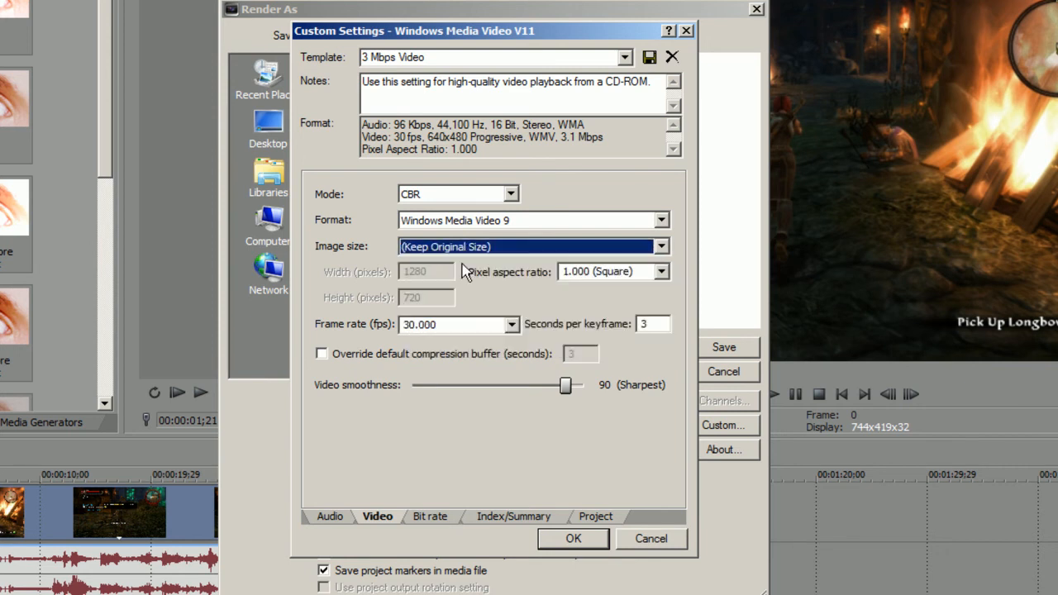
mouse_move(442, 283)
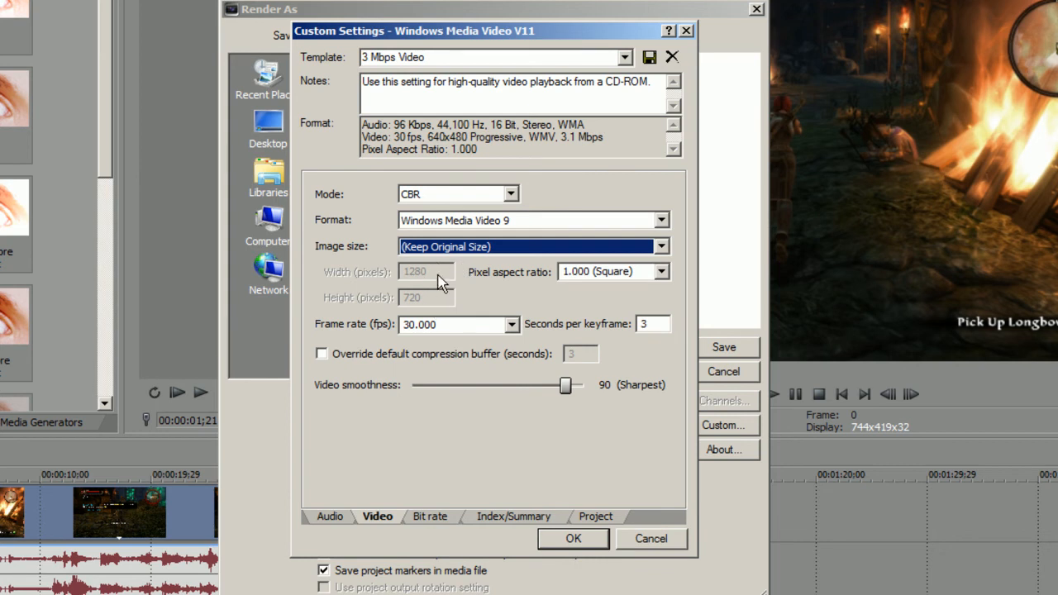
mouse_move(472, 256)
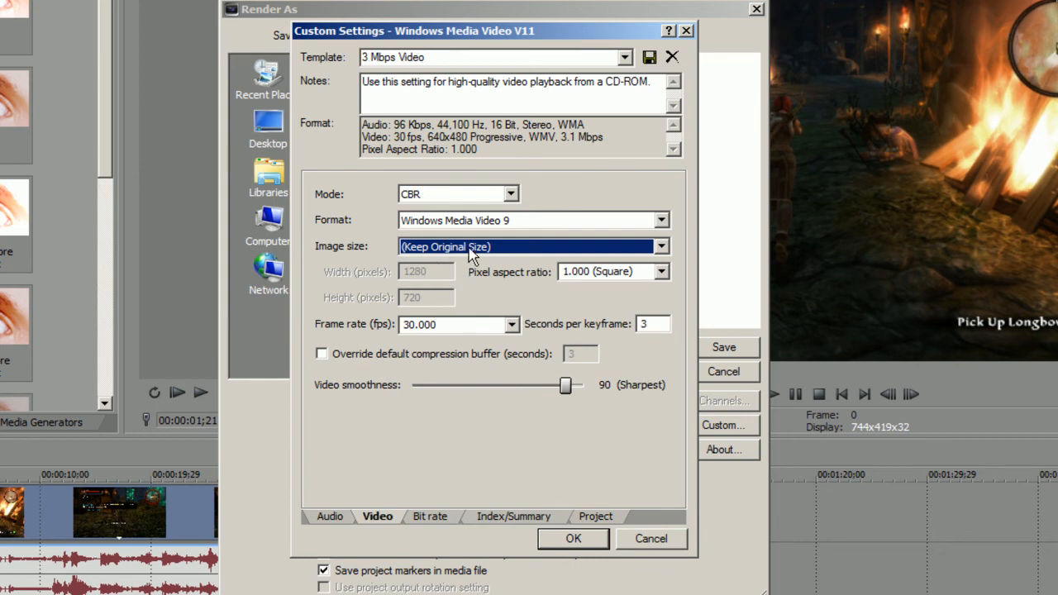
click(660, 246)
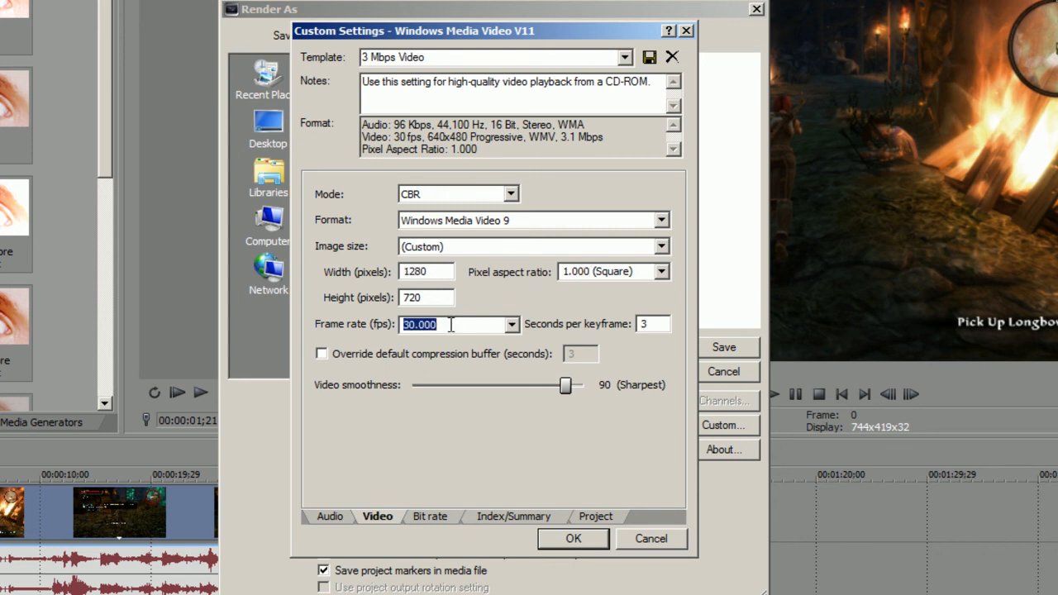
mouse_move(491, 324)
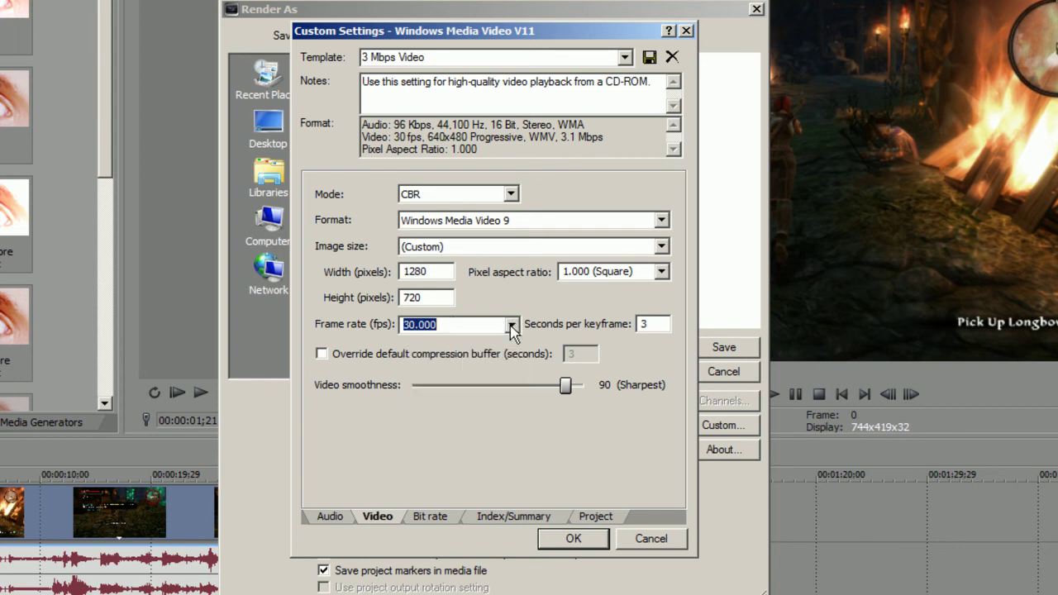
click(442, 324)
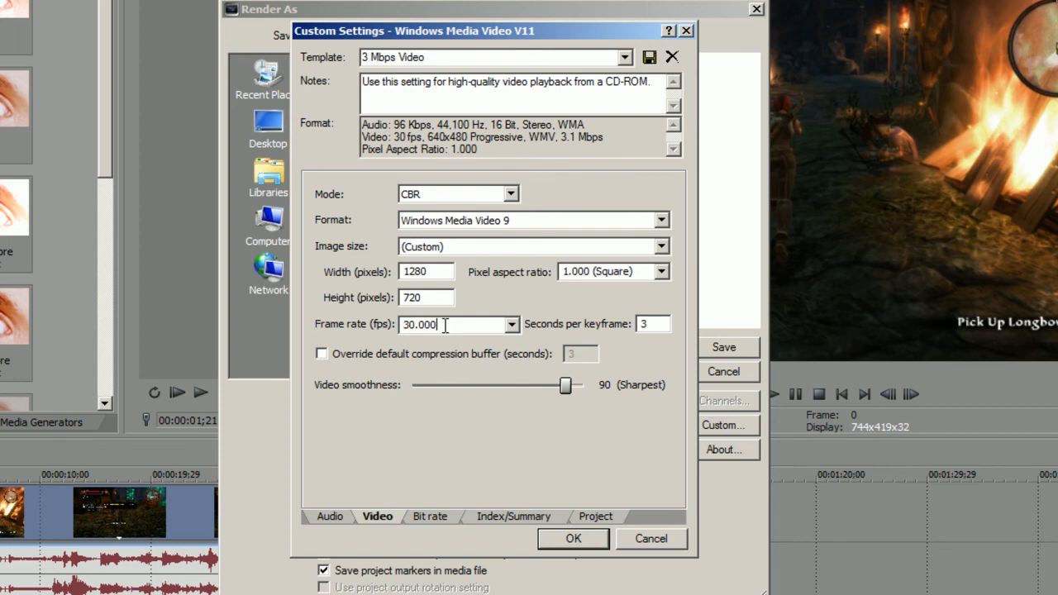
mouse_move(405, 372)
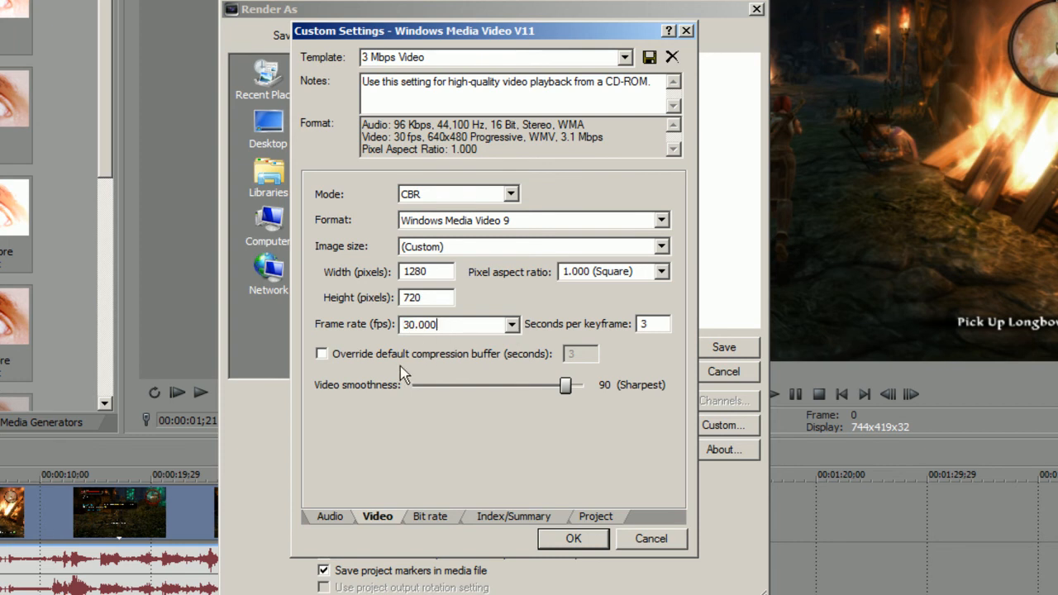
mouse_move(585, 363)
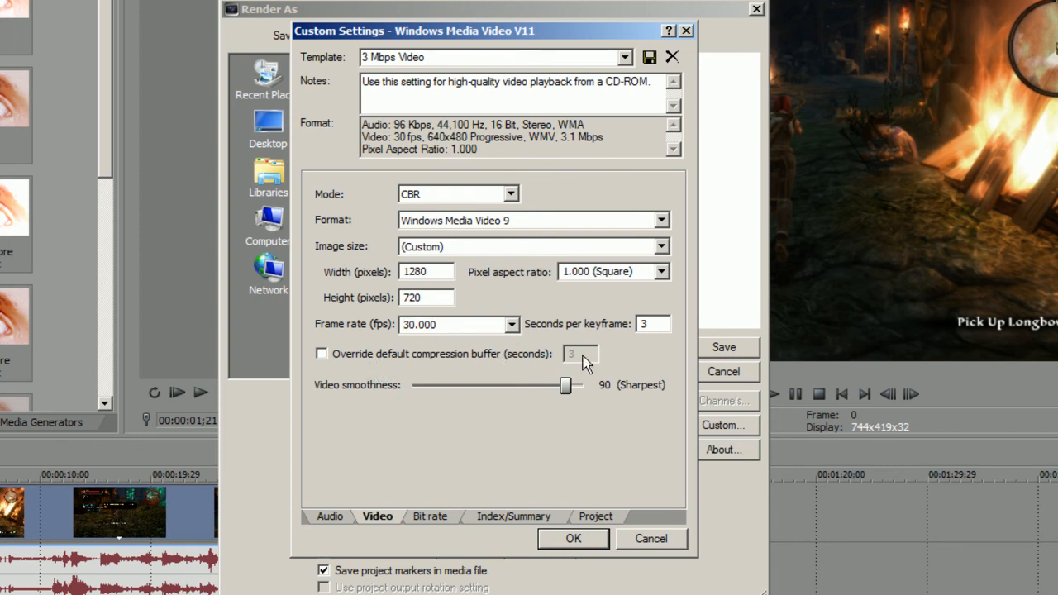
mouse_move(575, 393)
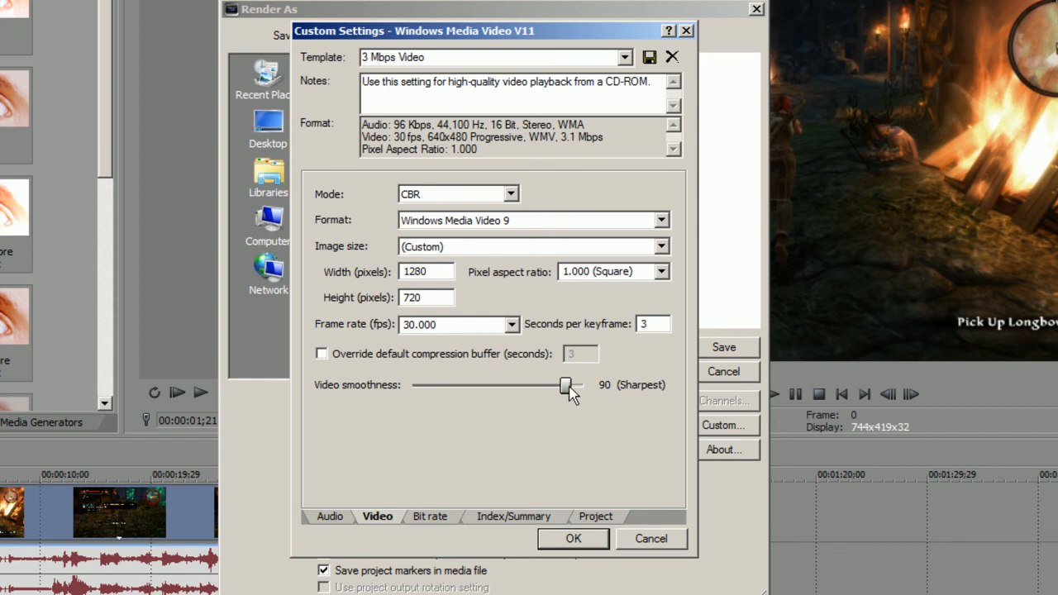
Raise the video smoothness slider to 95
drag(565, 384, 573, 384)
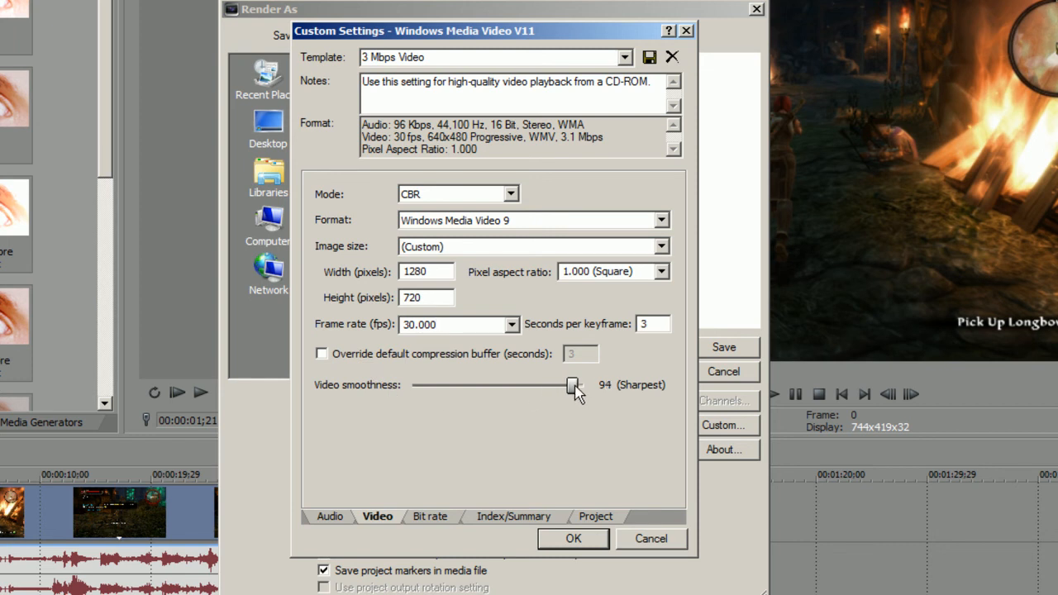
drag(570, 385, 575, 385)
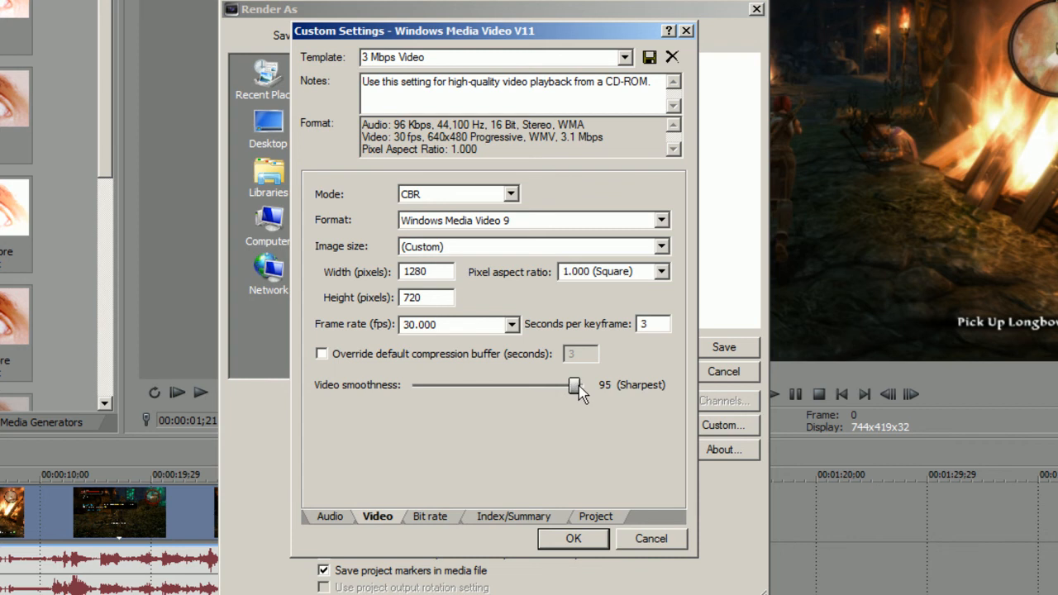
mouse_move(576, 392)
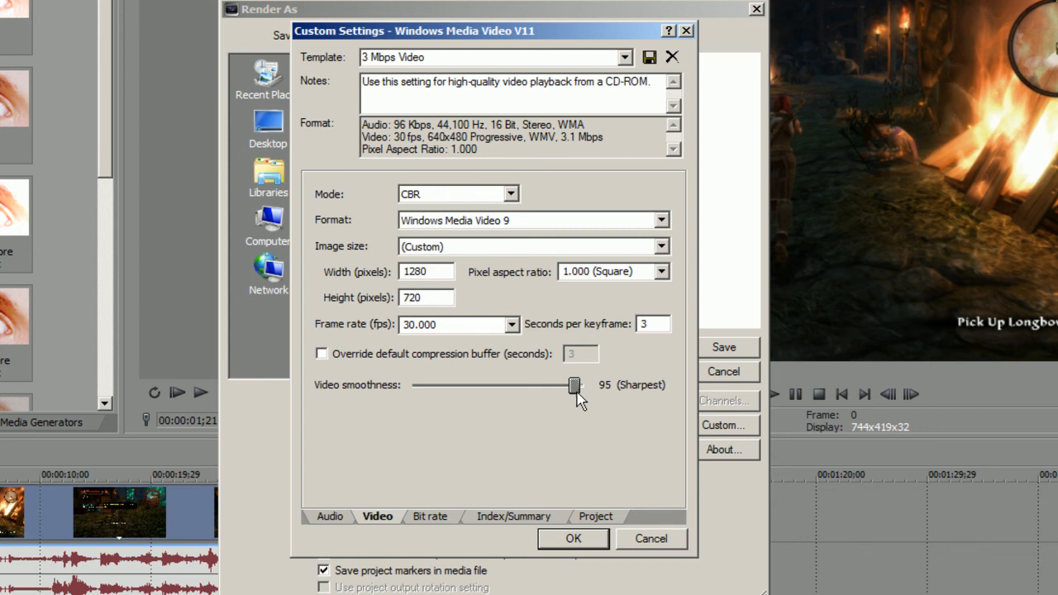
mouse_move(551, 424)
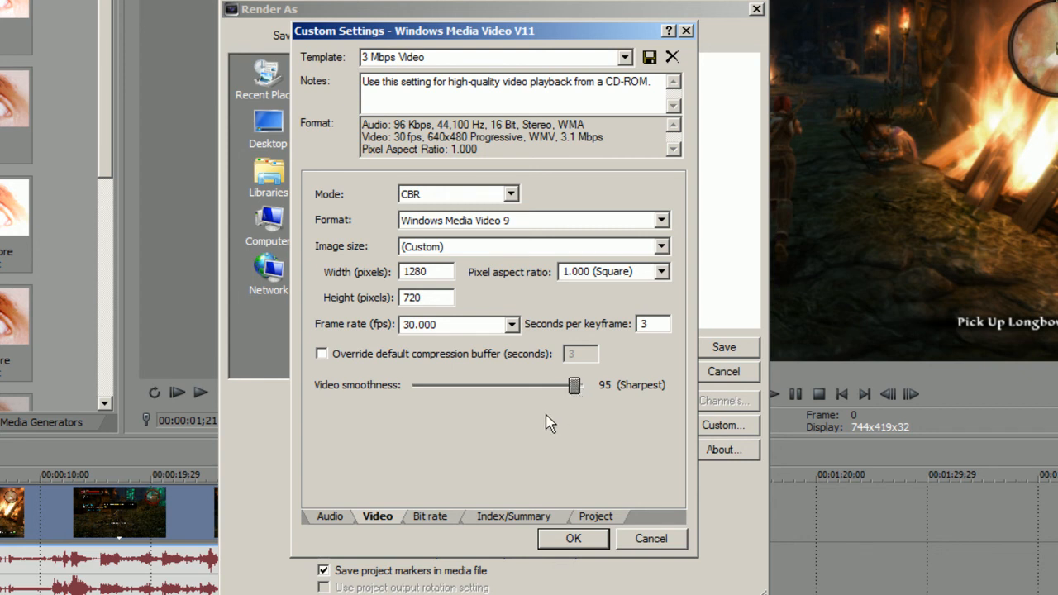
mouse_move(545, 426)
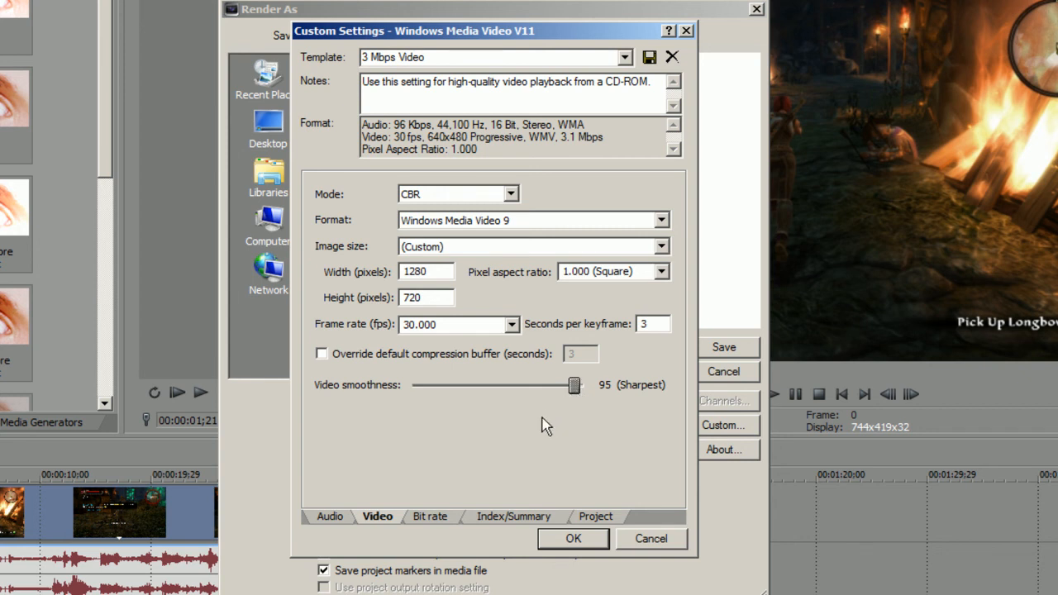
mouse_move(446, 520)
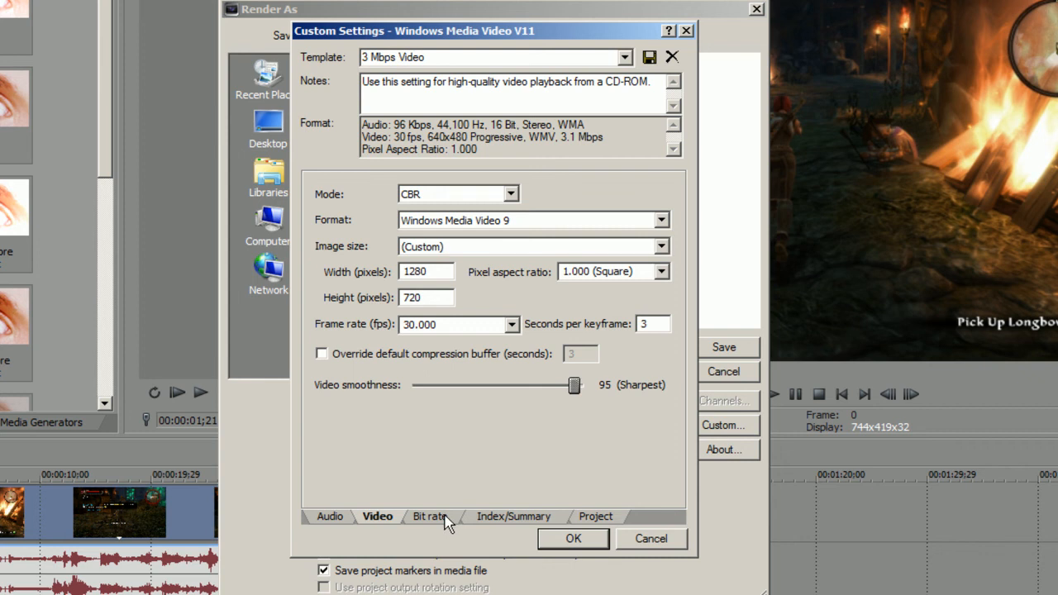
mouse_move(434, 525)
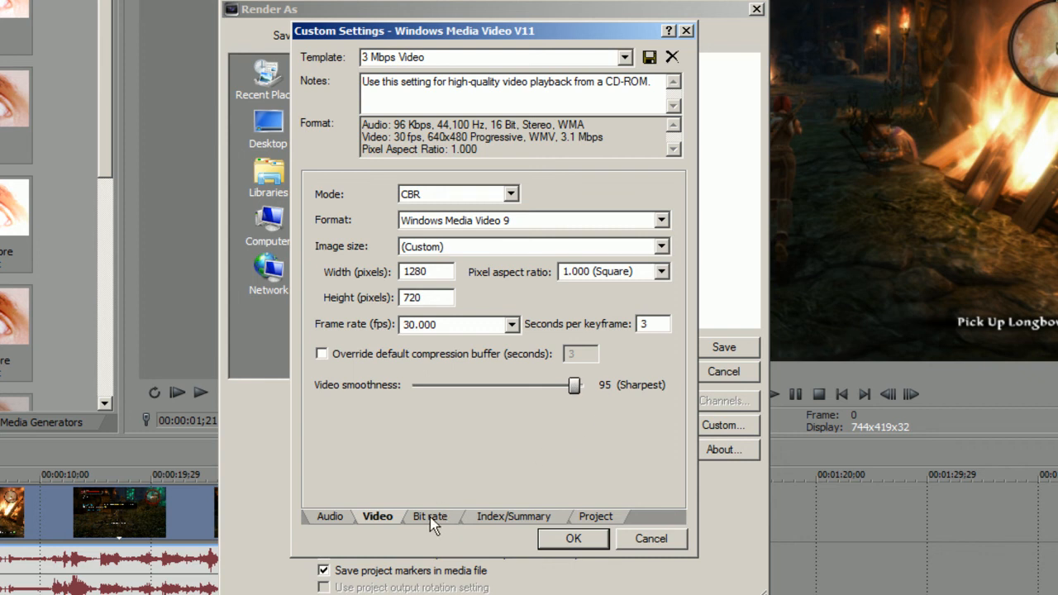
Enter 3.5 as the Internet/LAN target bit rate on the Bit rate settings
click(430, 516)
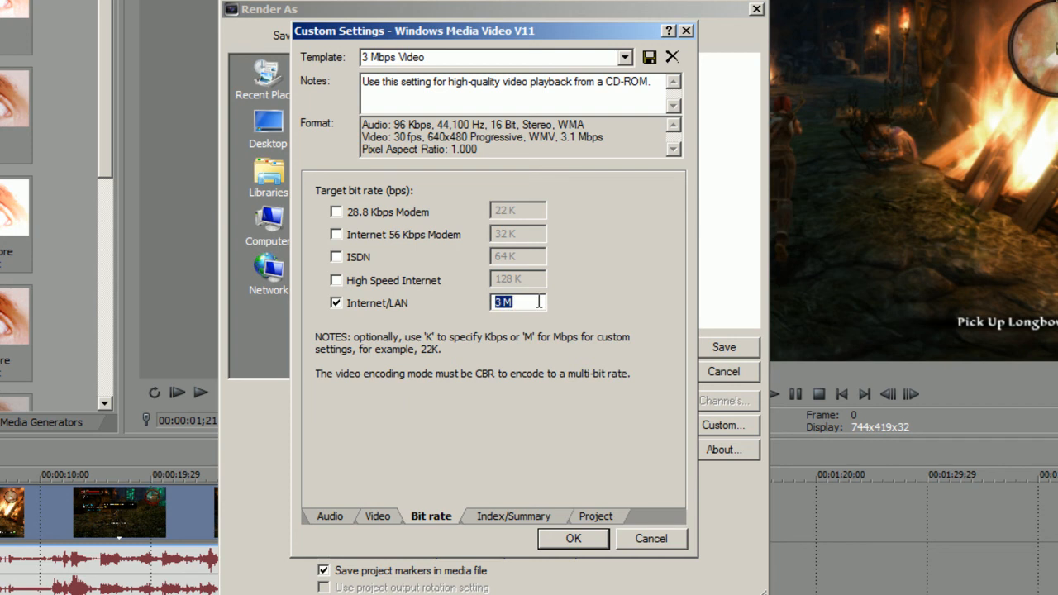
text(4)
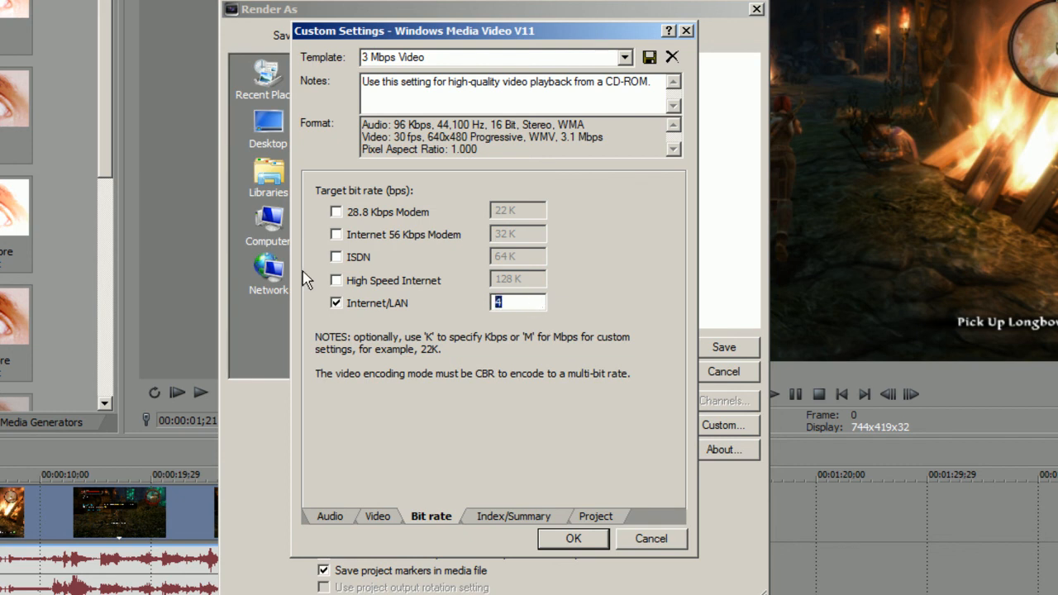
text(2)
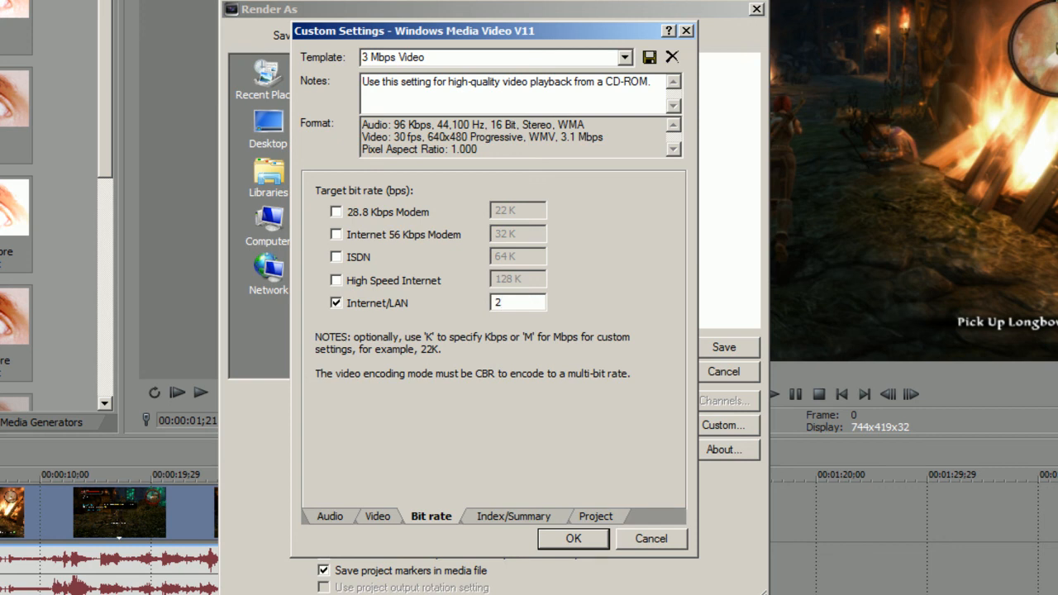
text(3.)
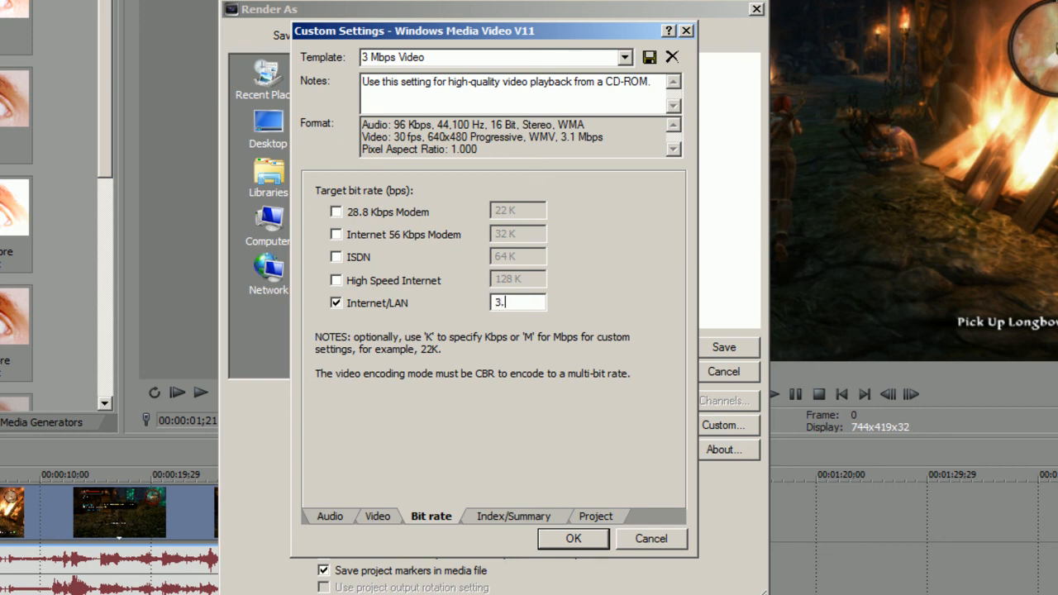
text(5)
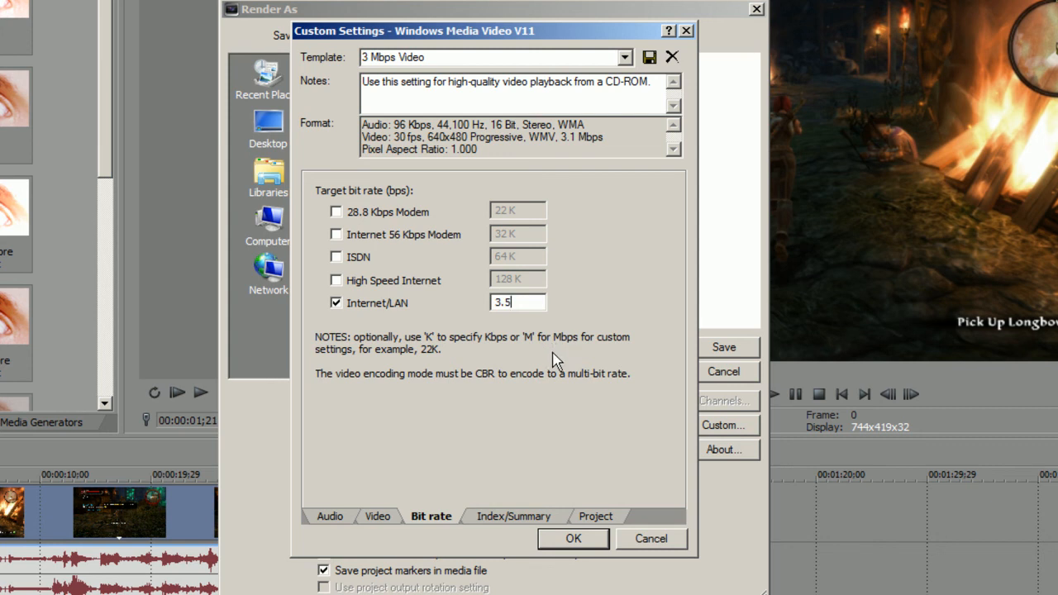
mouse_move(569, 374)
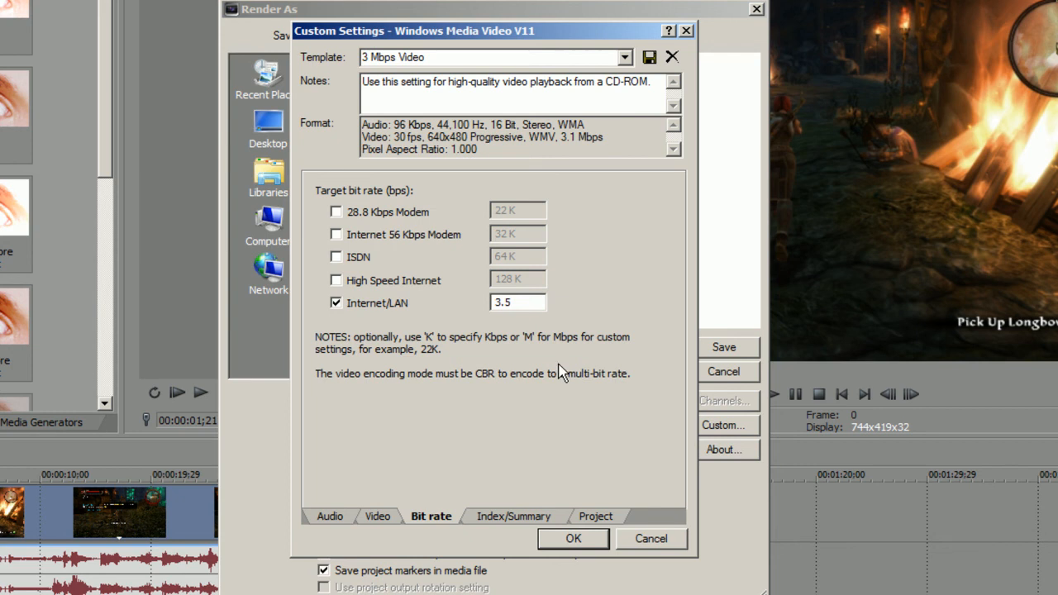
mouse_move(519, 514)
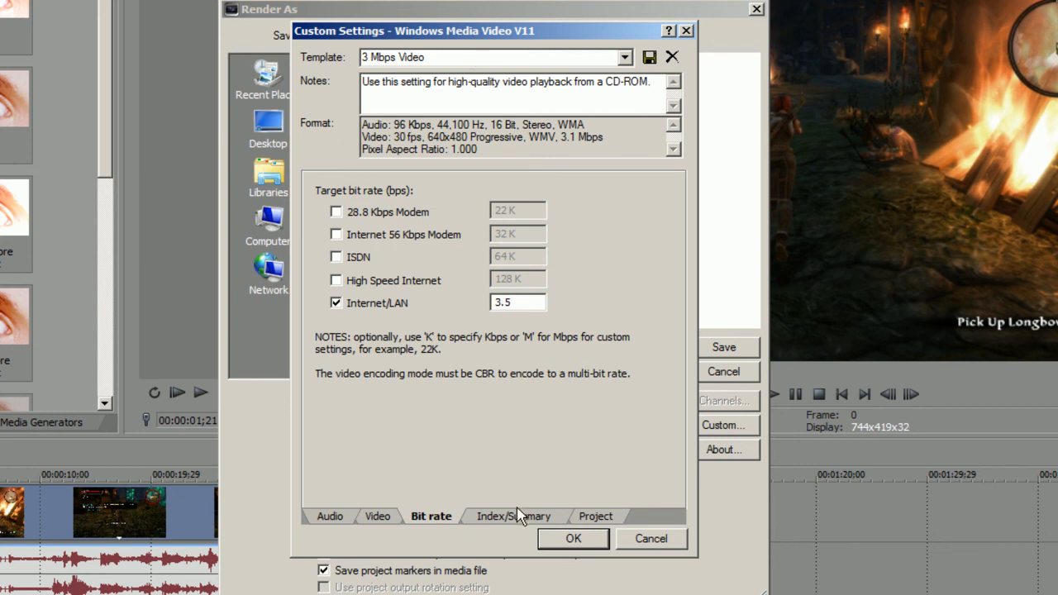
Review the remaining settings pages and save the custom settings as template dsr07
click(513, 515)
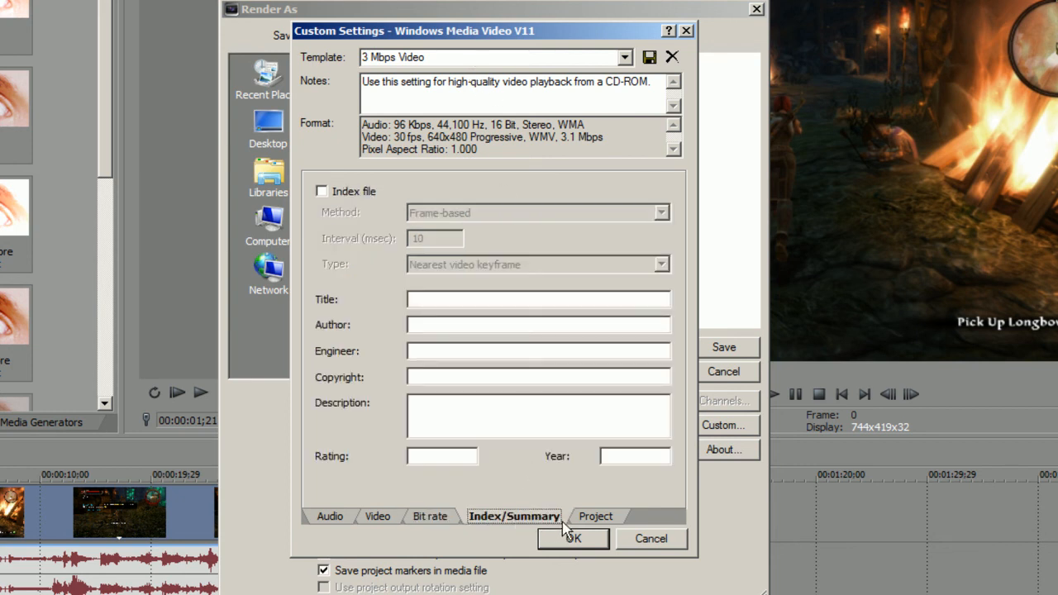
click(594, 516)
text(dsr-)
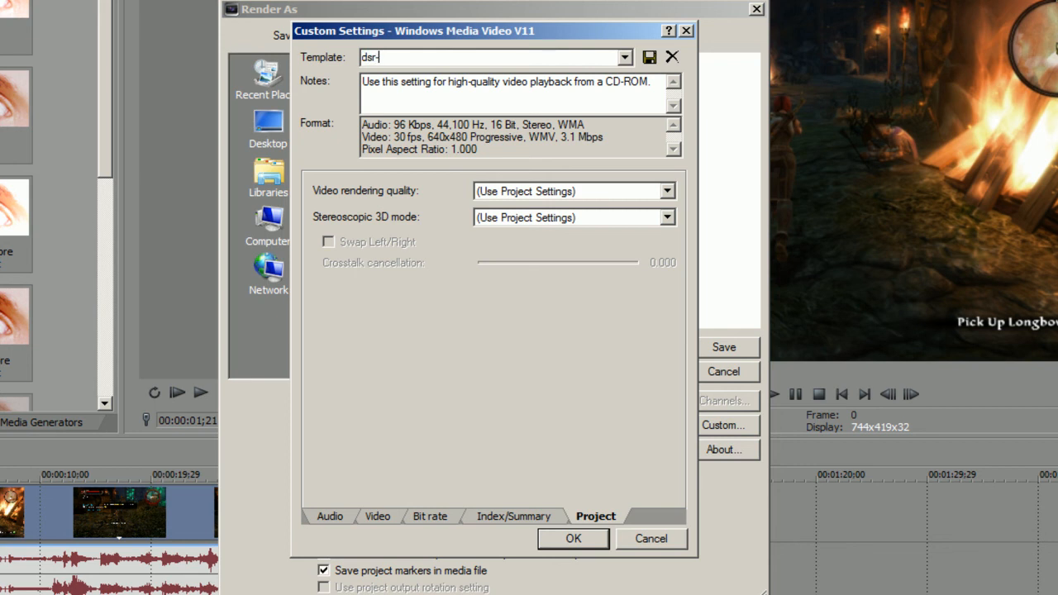
text(07)
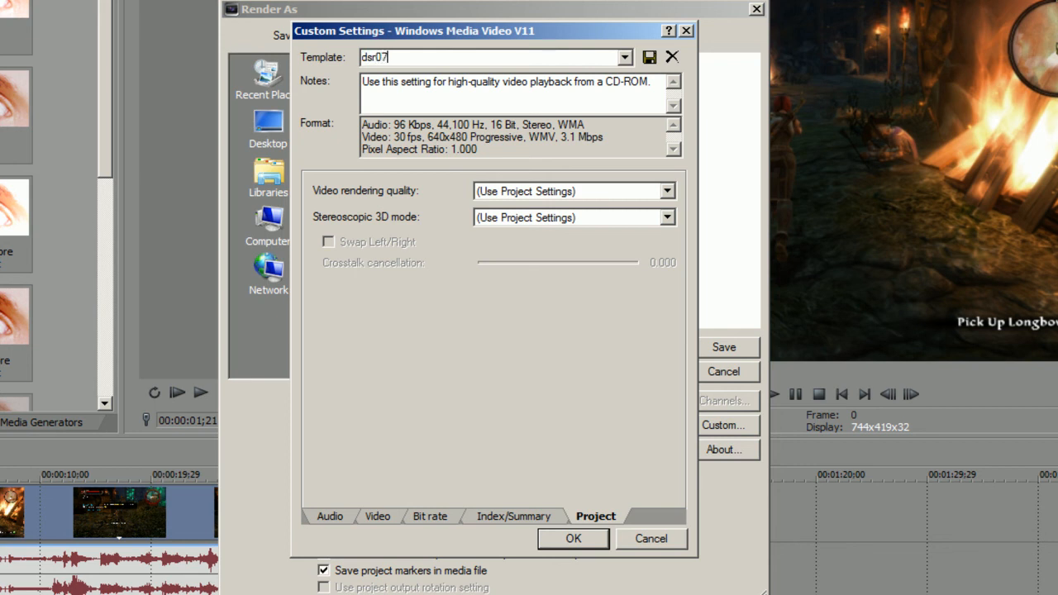
click(649, 57)
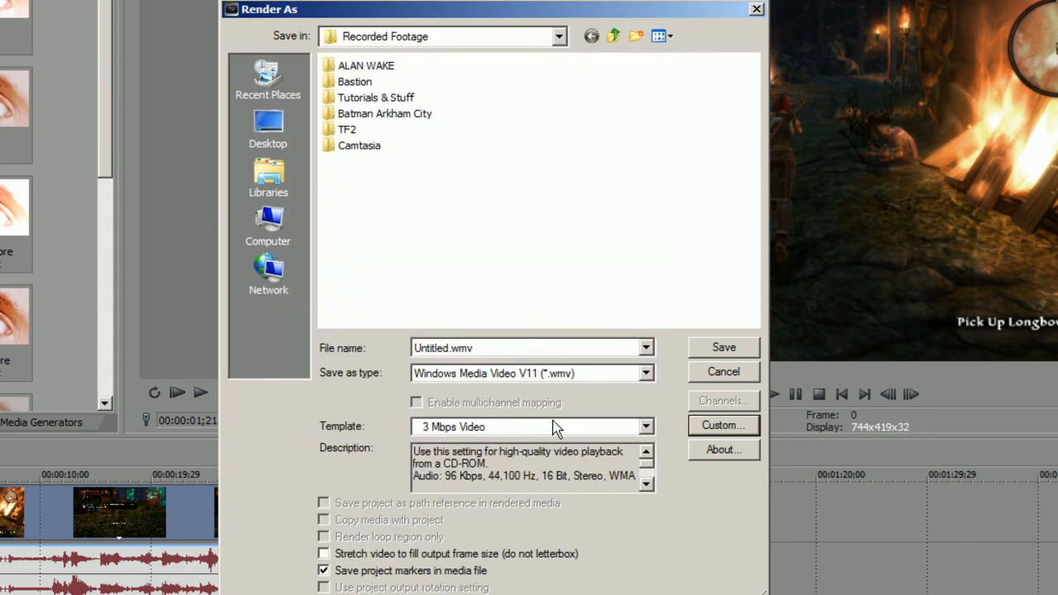
Replace the output file name with 'fadsa', then cancel the render dialog back to the timeline
click(644, 426)
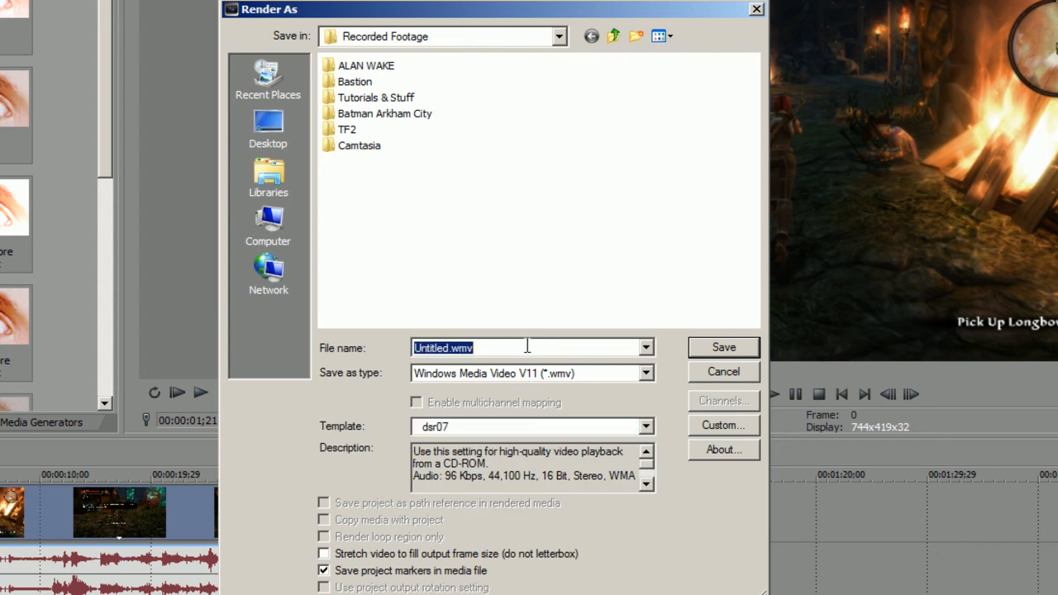
text(fadsa)
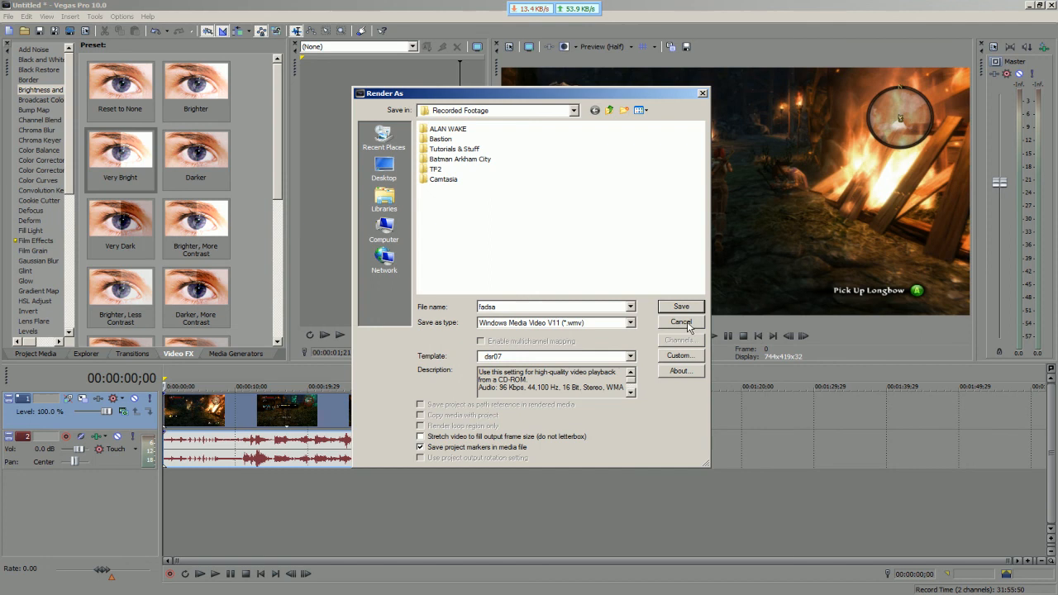
click(680, 321)
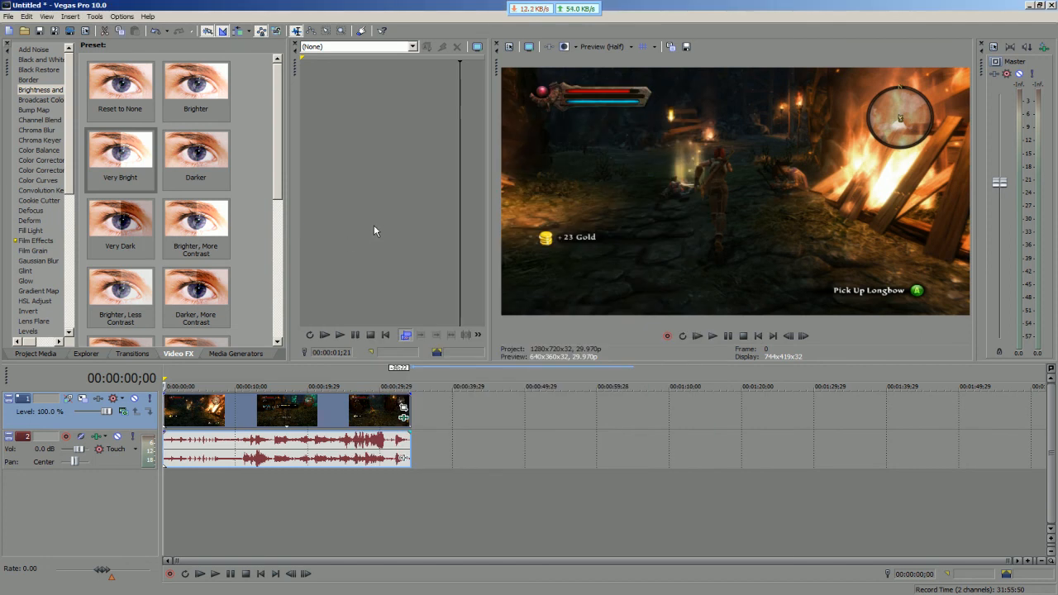
mouse_move(357, 257)
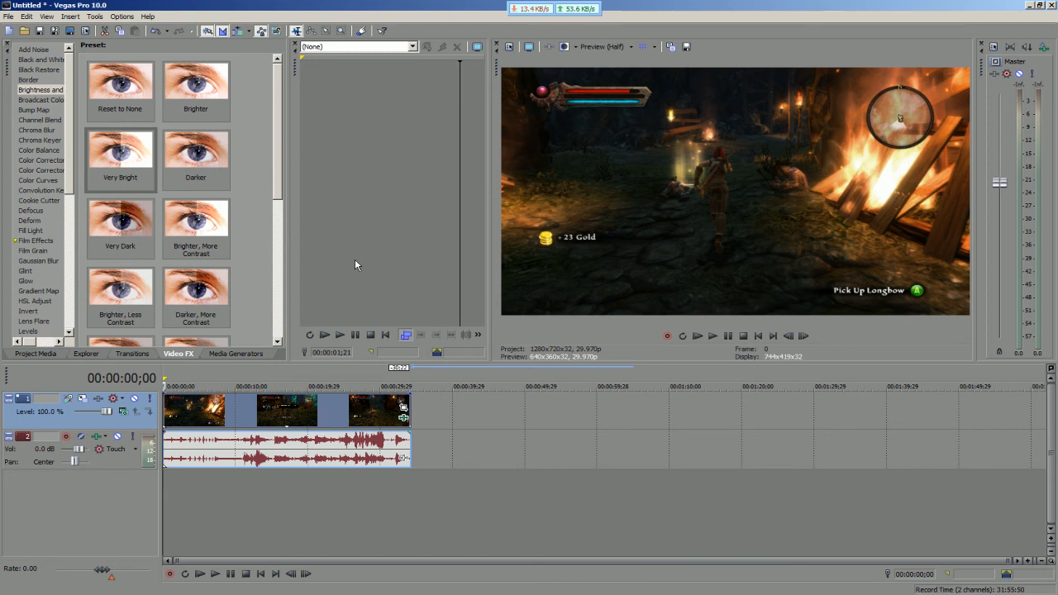
mouse_move(345, 273)
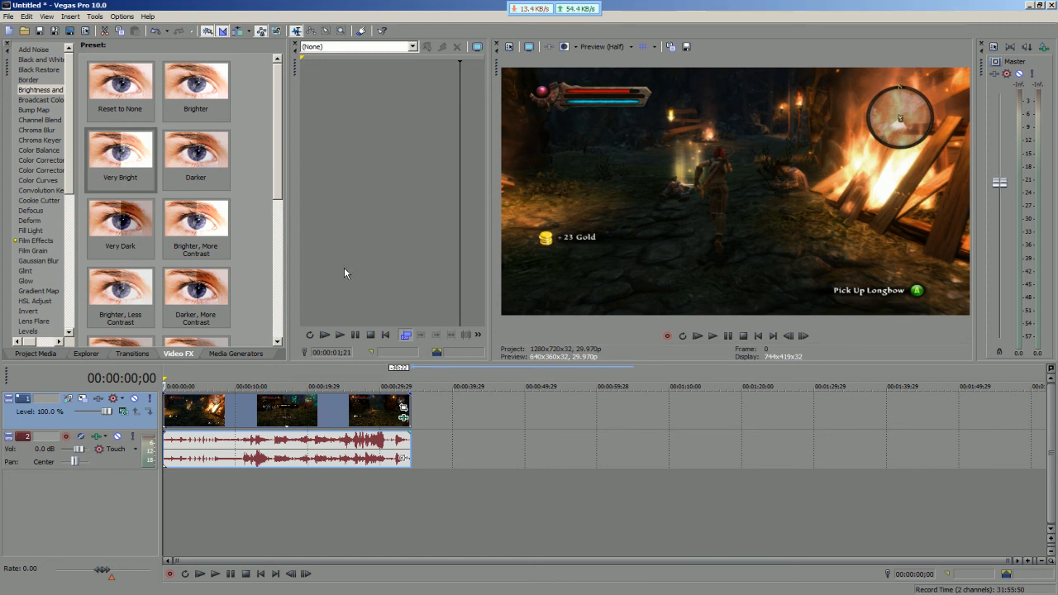
mouse_move(342, 252)
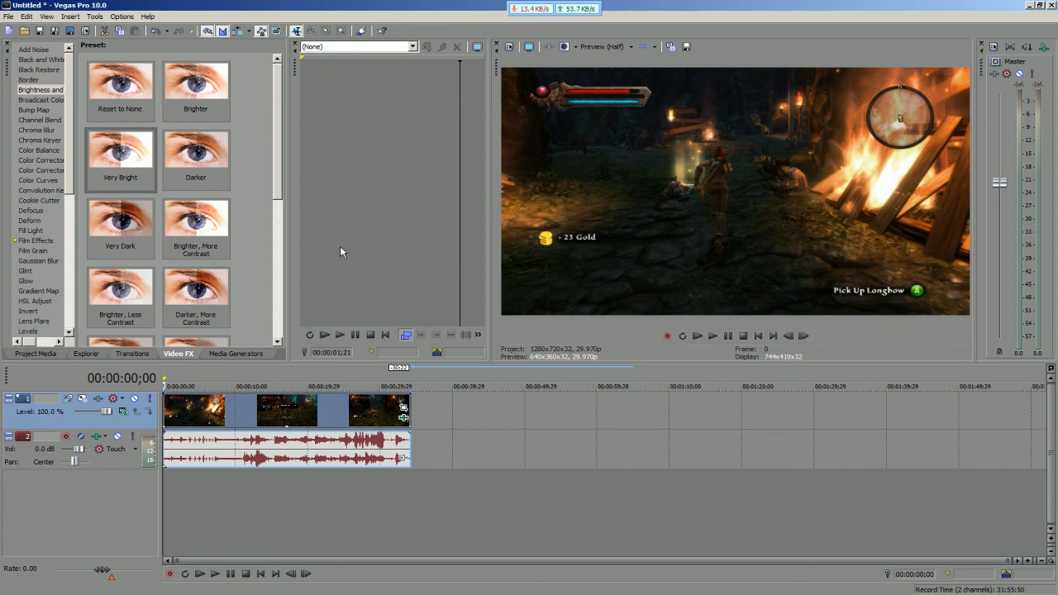